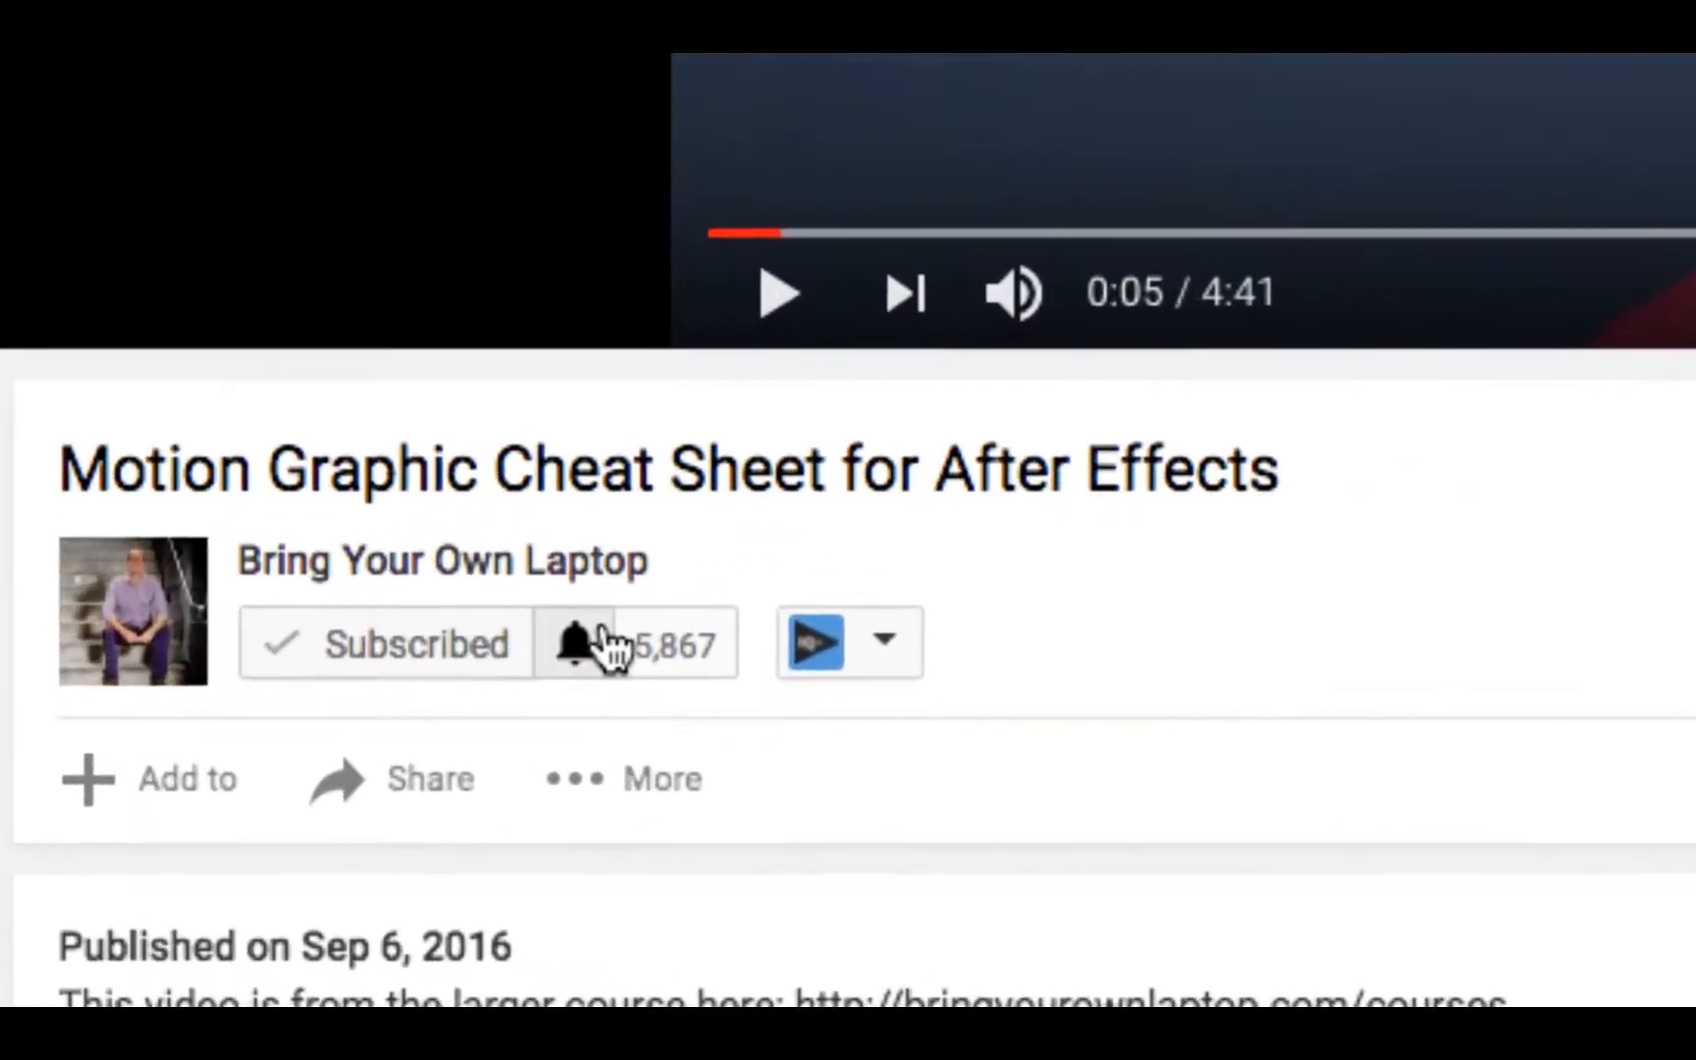
# Step: Subscribe to the YouTube channel with notifications before switching to Illustrator's start screen
pyautogui.click(577, 643)
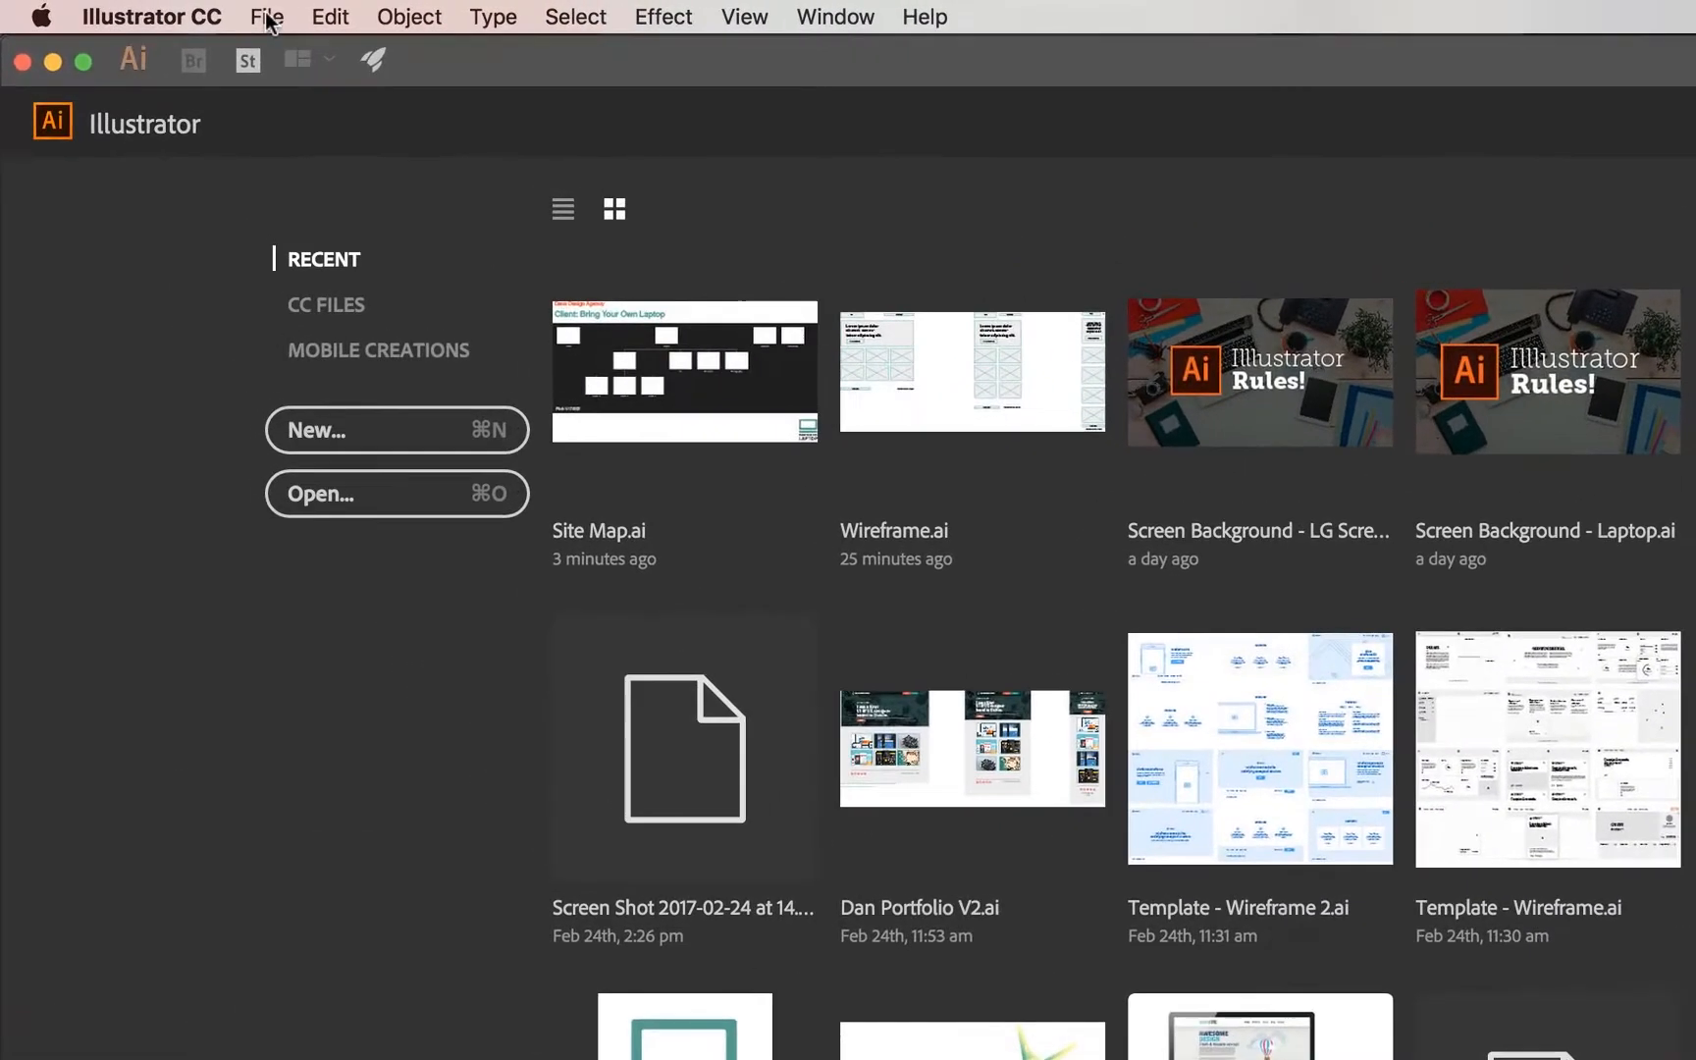
# Step: Start a new document and show the Web presets for the Common 1366 × 768 px size
pyautogui.click(267, 16)
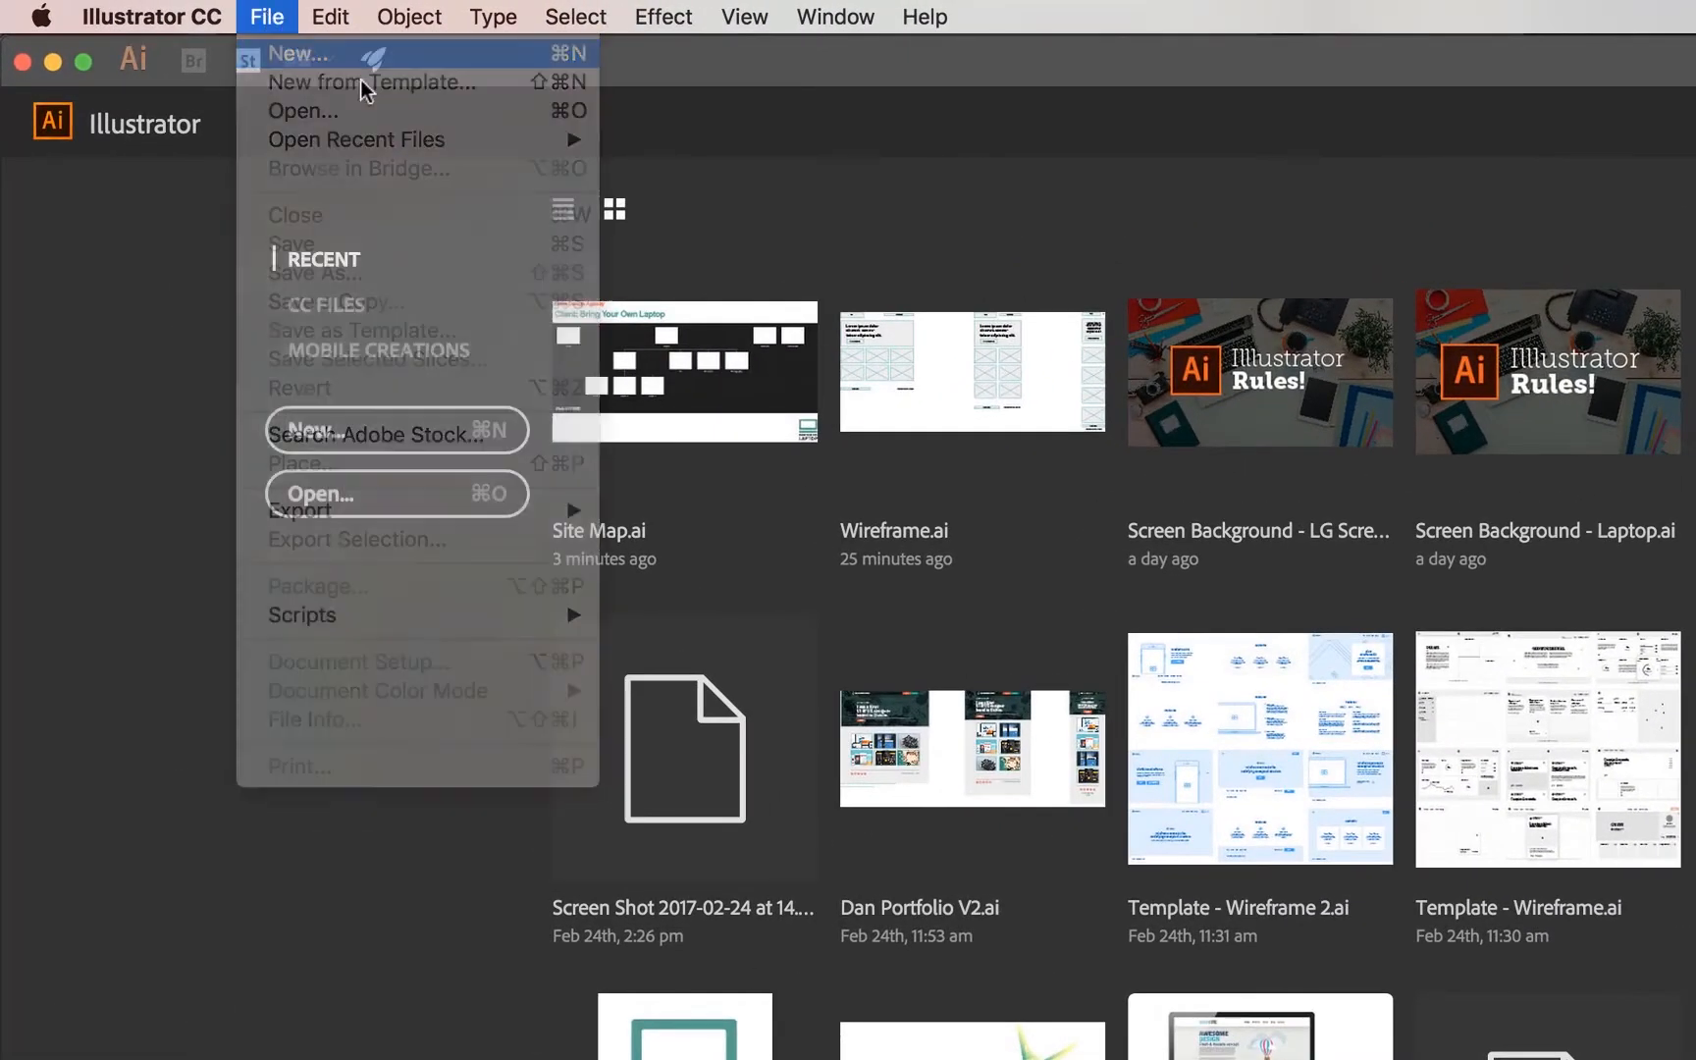
pyautogui.click(299, 55)
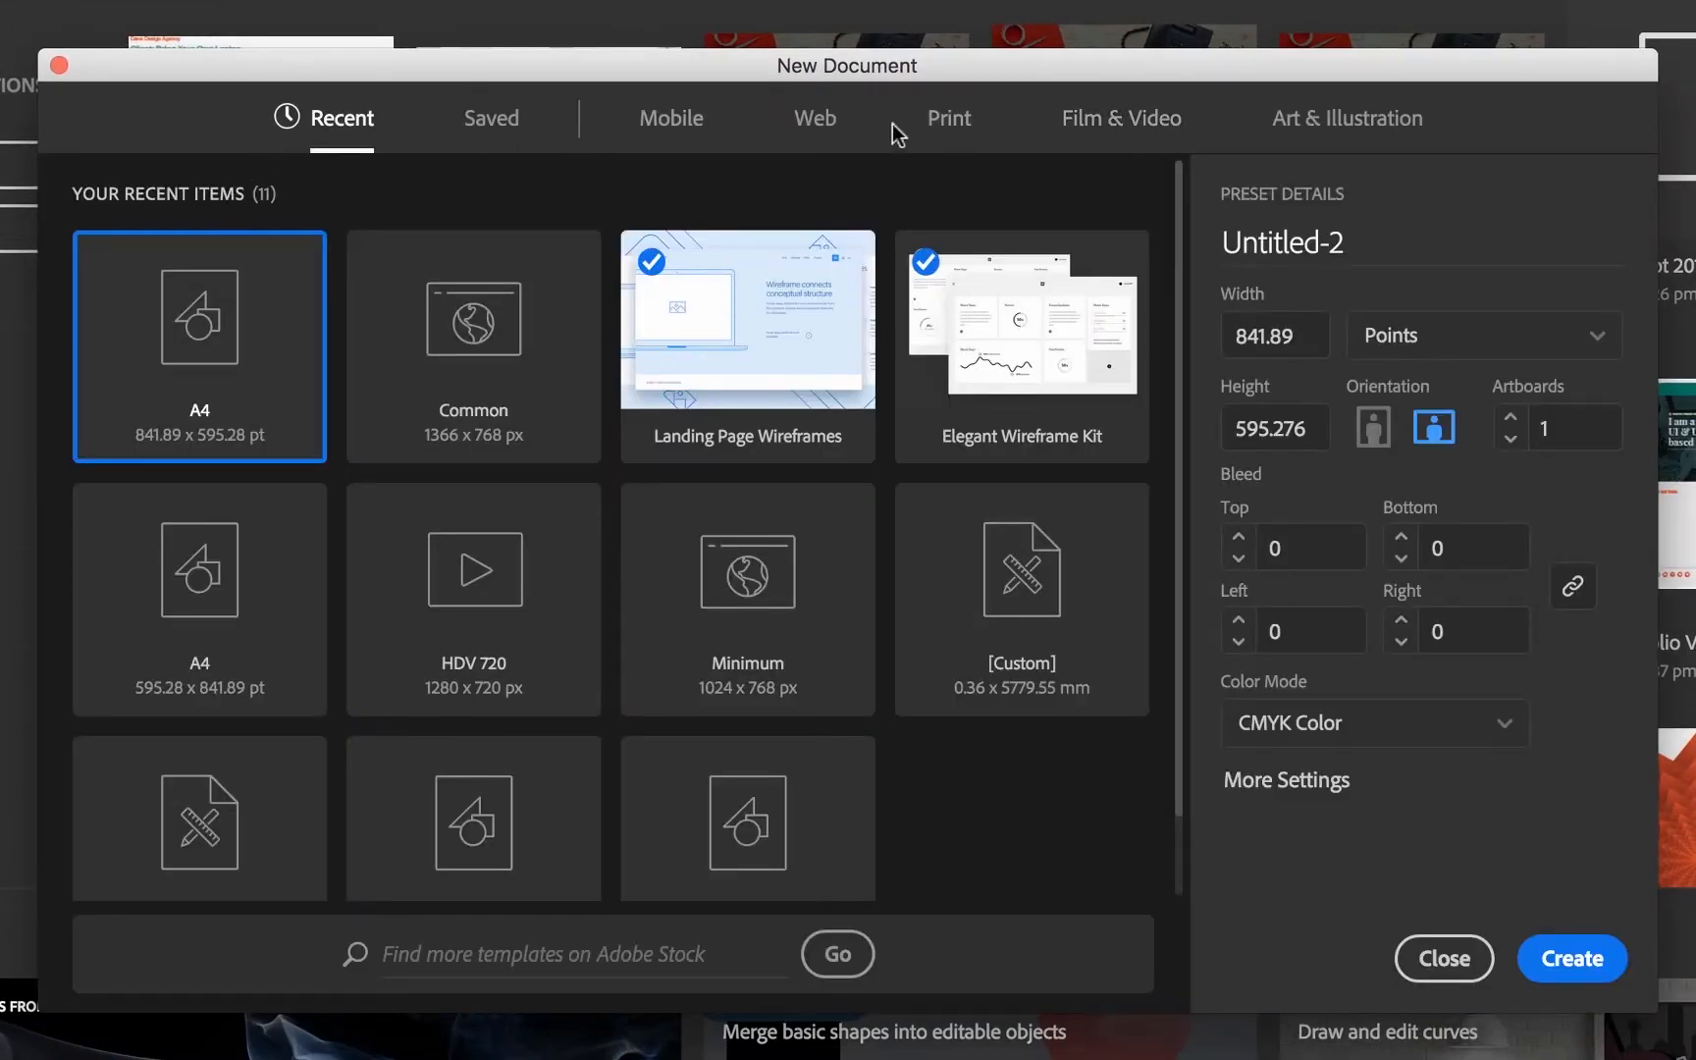
pyautogui.click(815, 118)
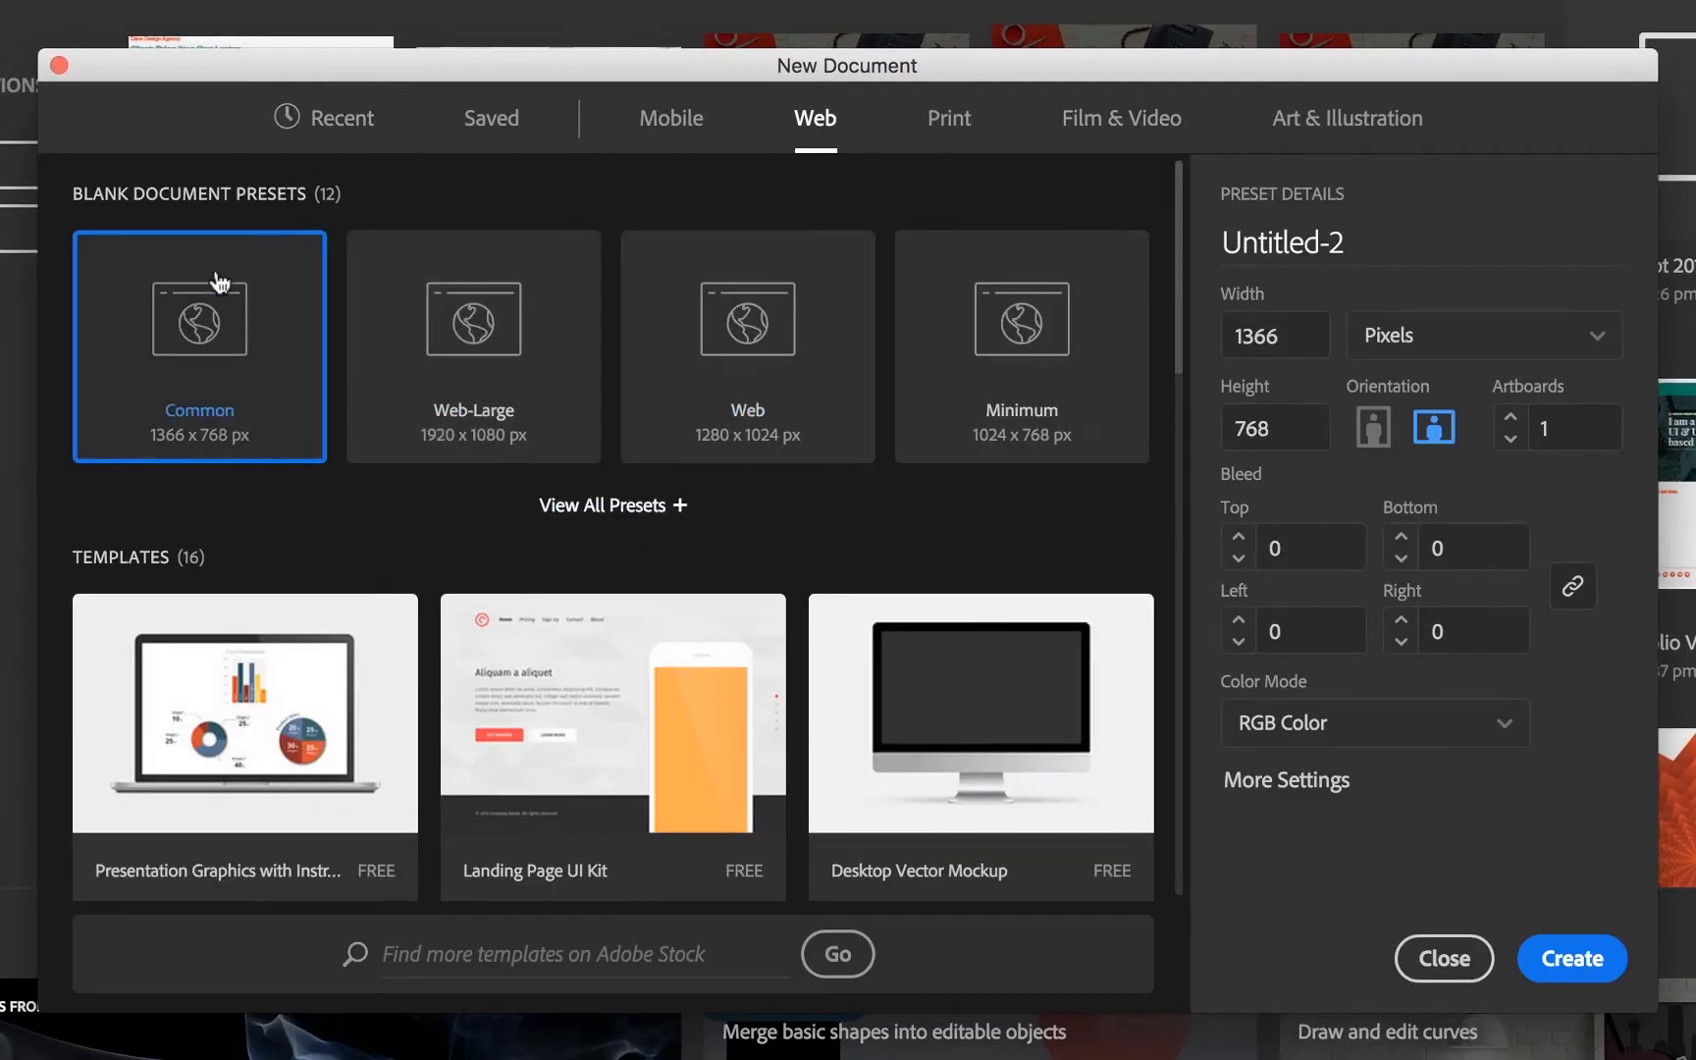
pyautogui.moveTo(1572, 958)
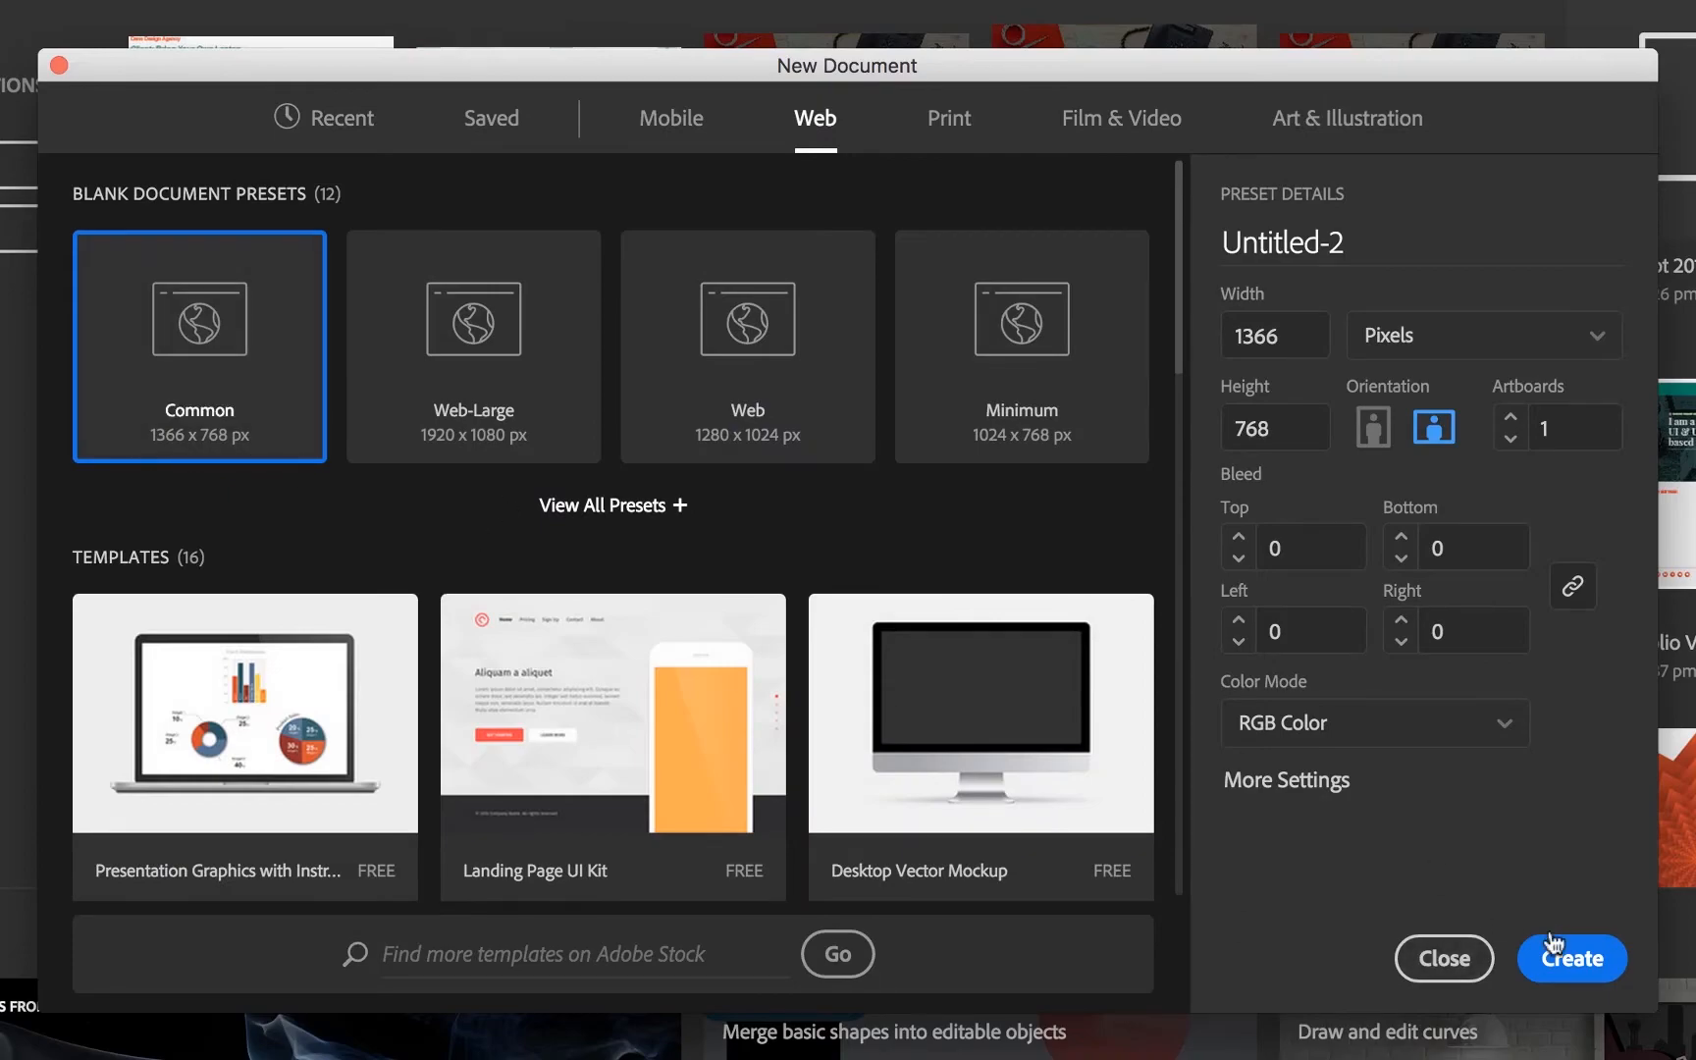
# Step: Create the blank 1366 × 768 px artboard and reach the Illustrator CC preferences list
pyautogui.click(1570, 957)
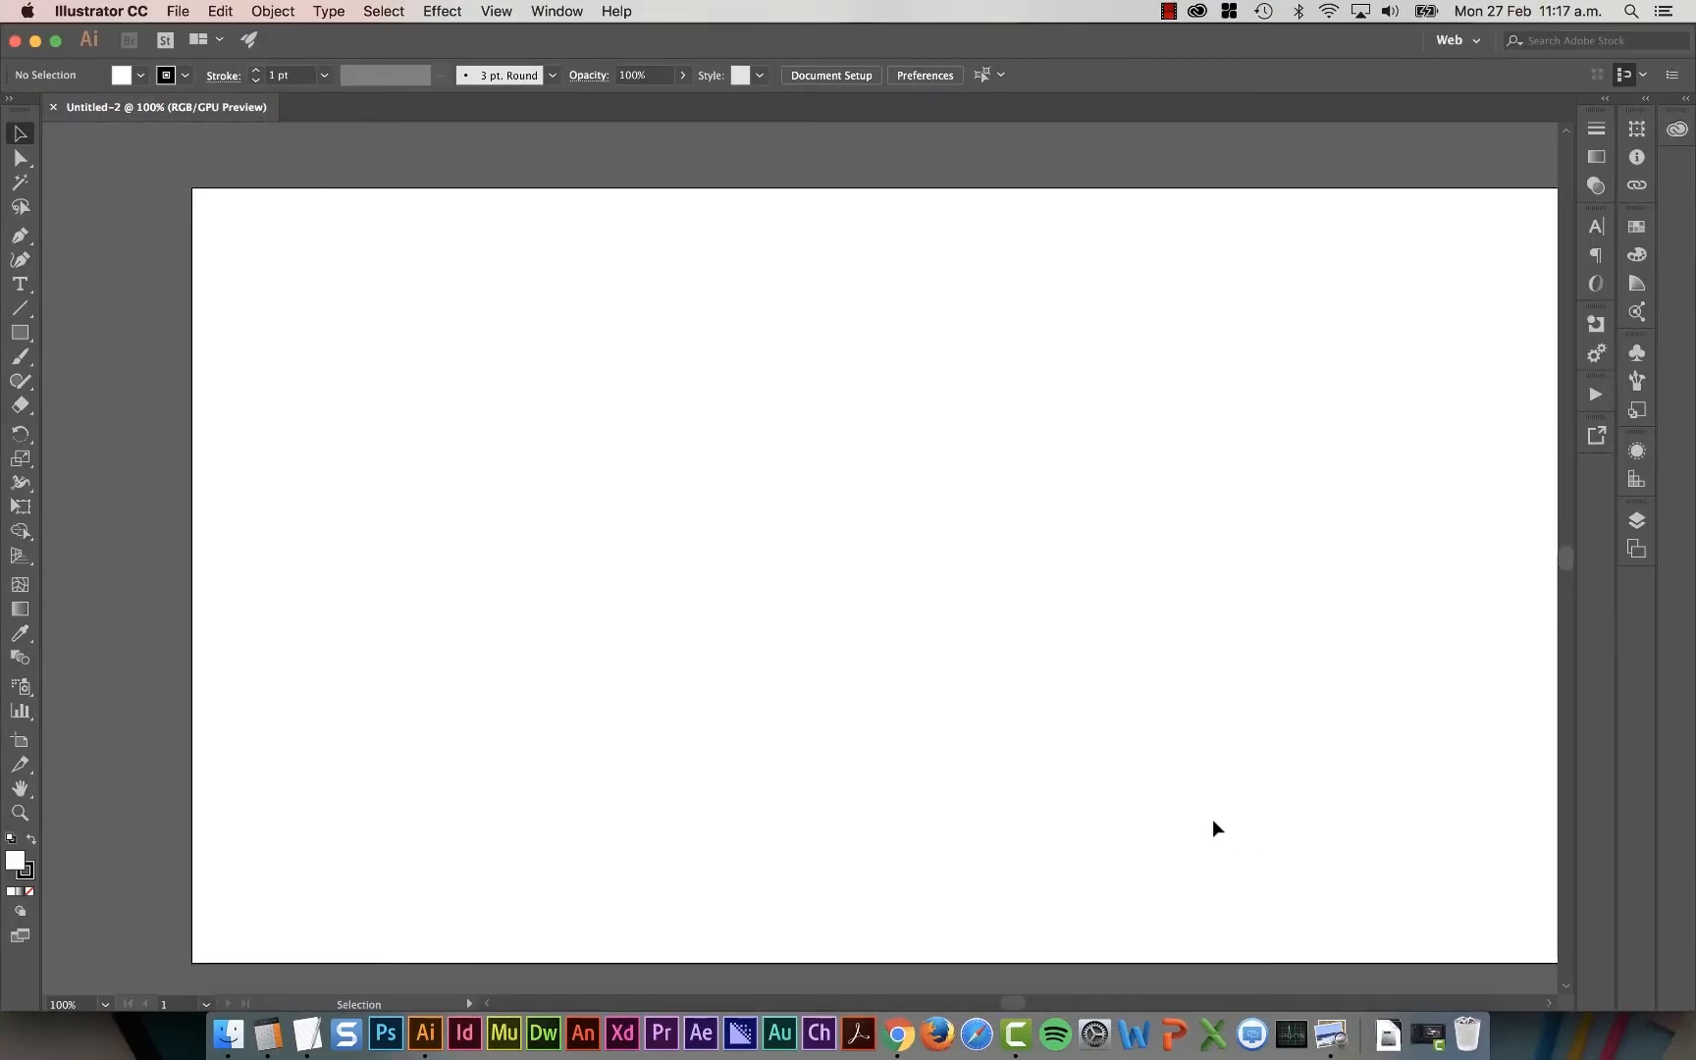
pyautogui.moveTo(789, 647)
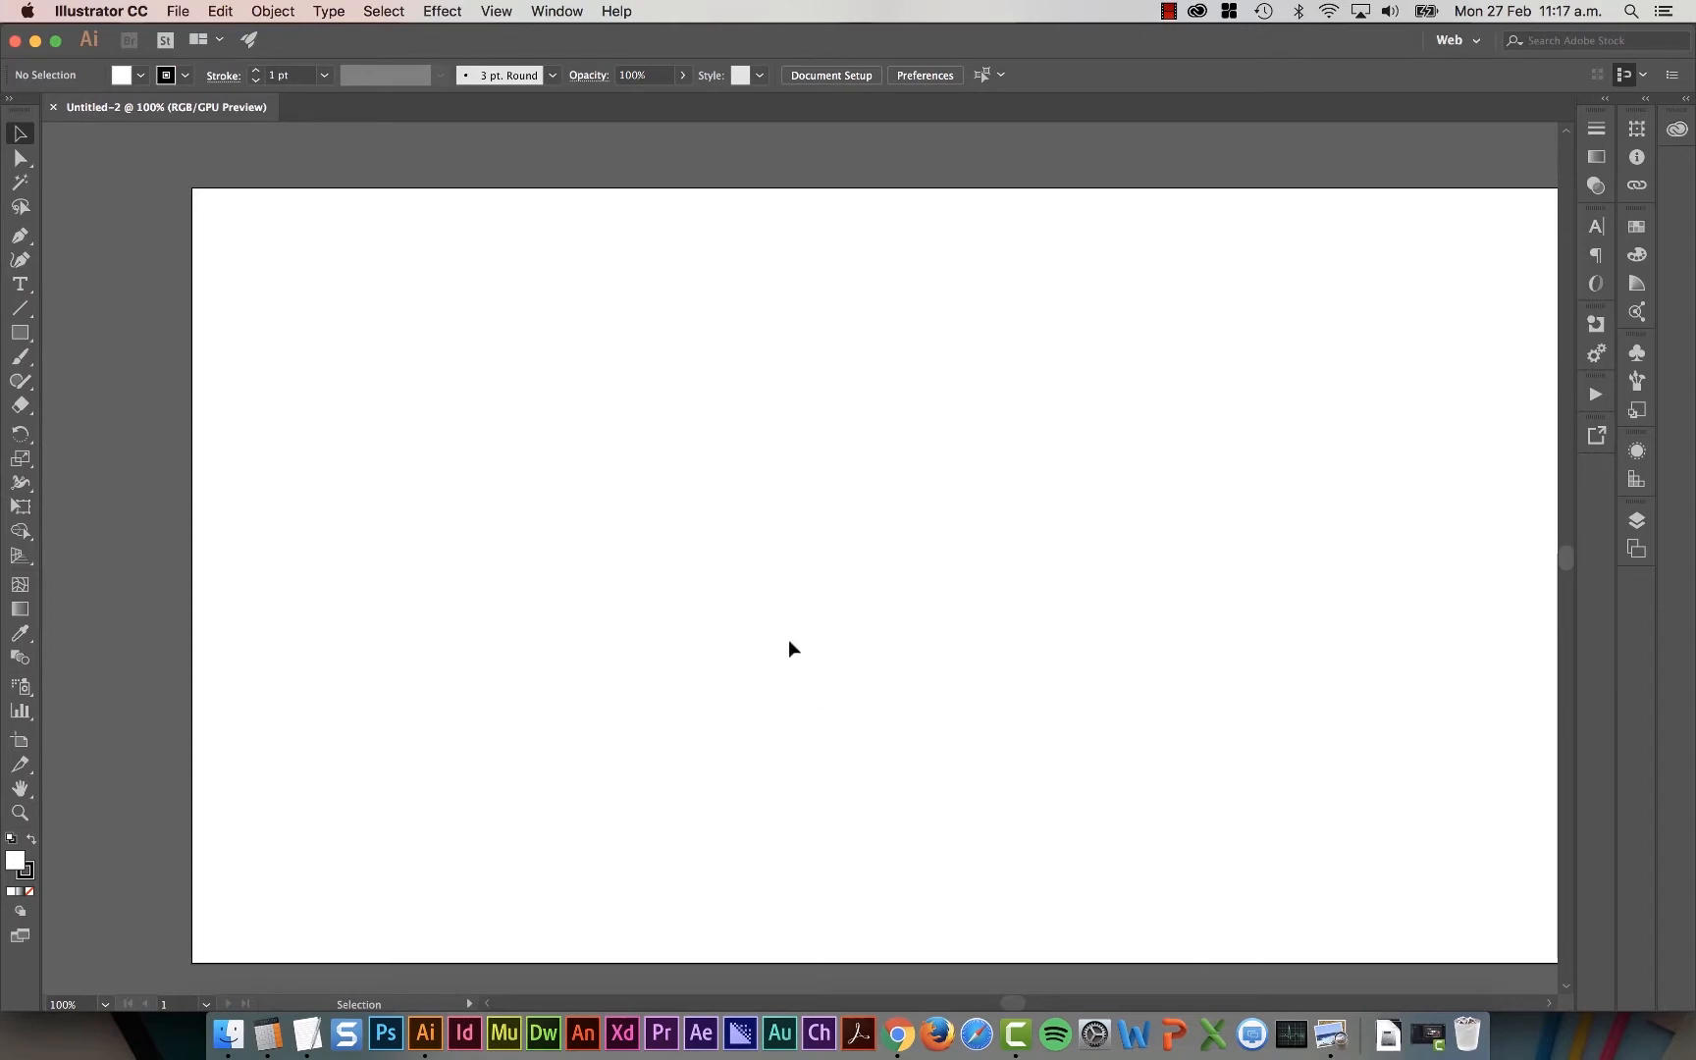
pyautogui.moveTo(516, 505)
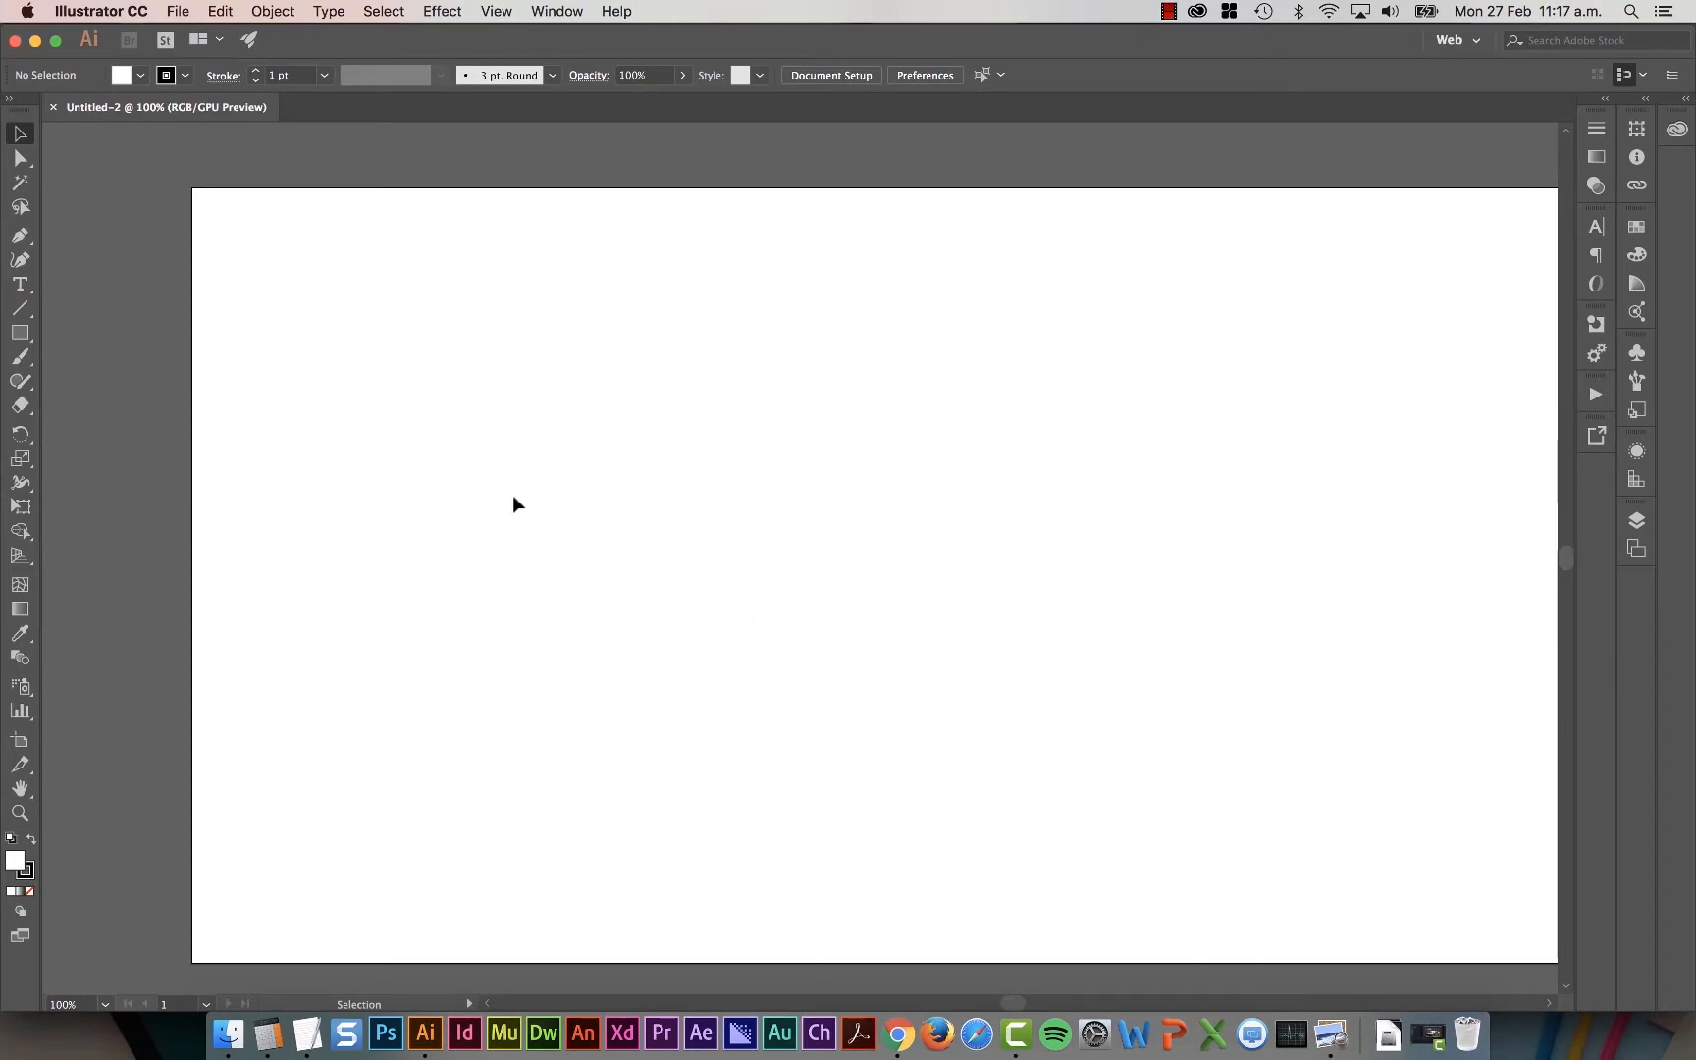
pyautogui.click(100, 11)
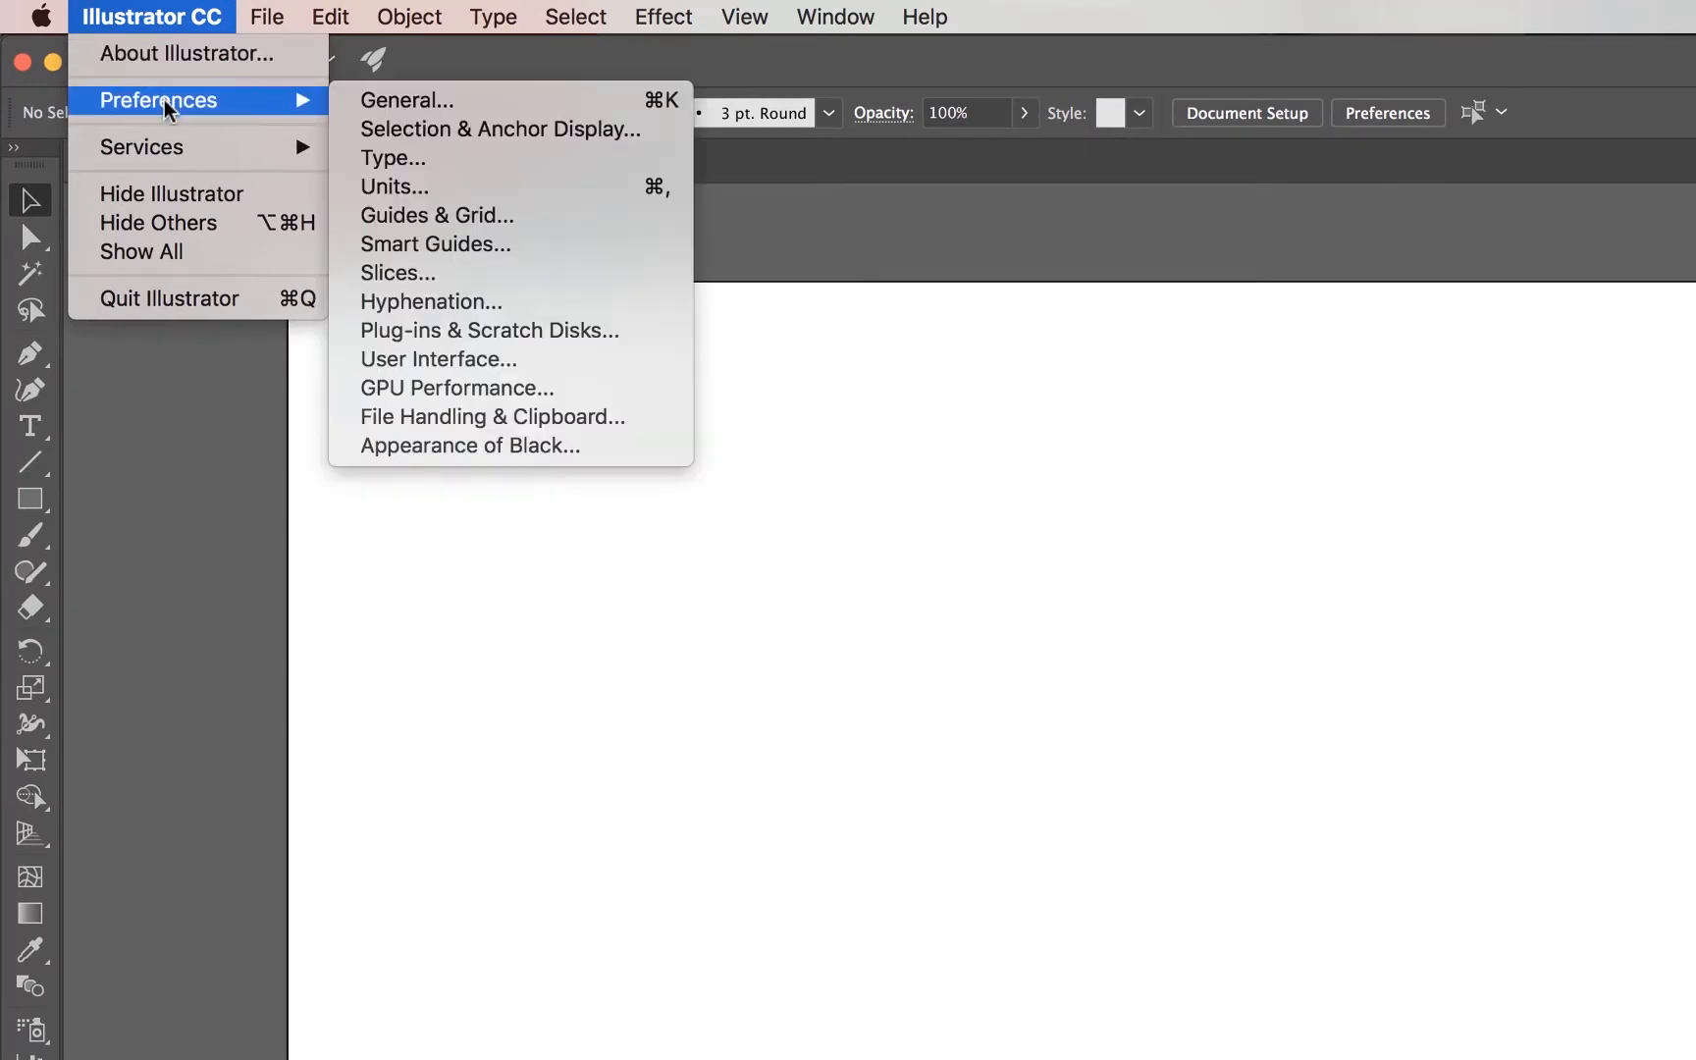
pyautogui.moveTo(429, 186)
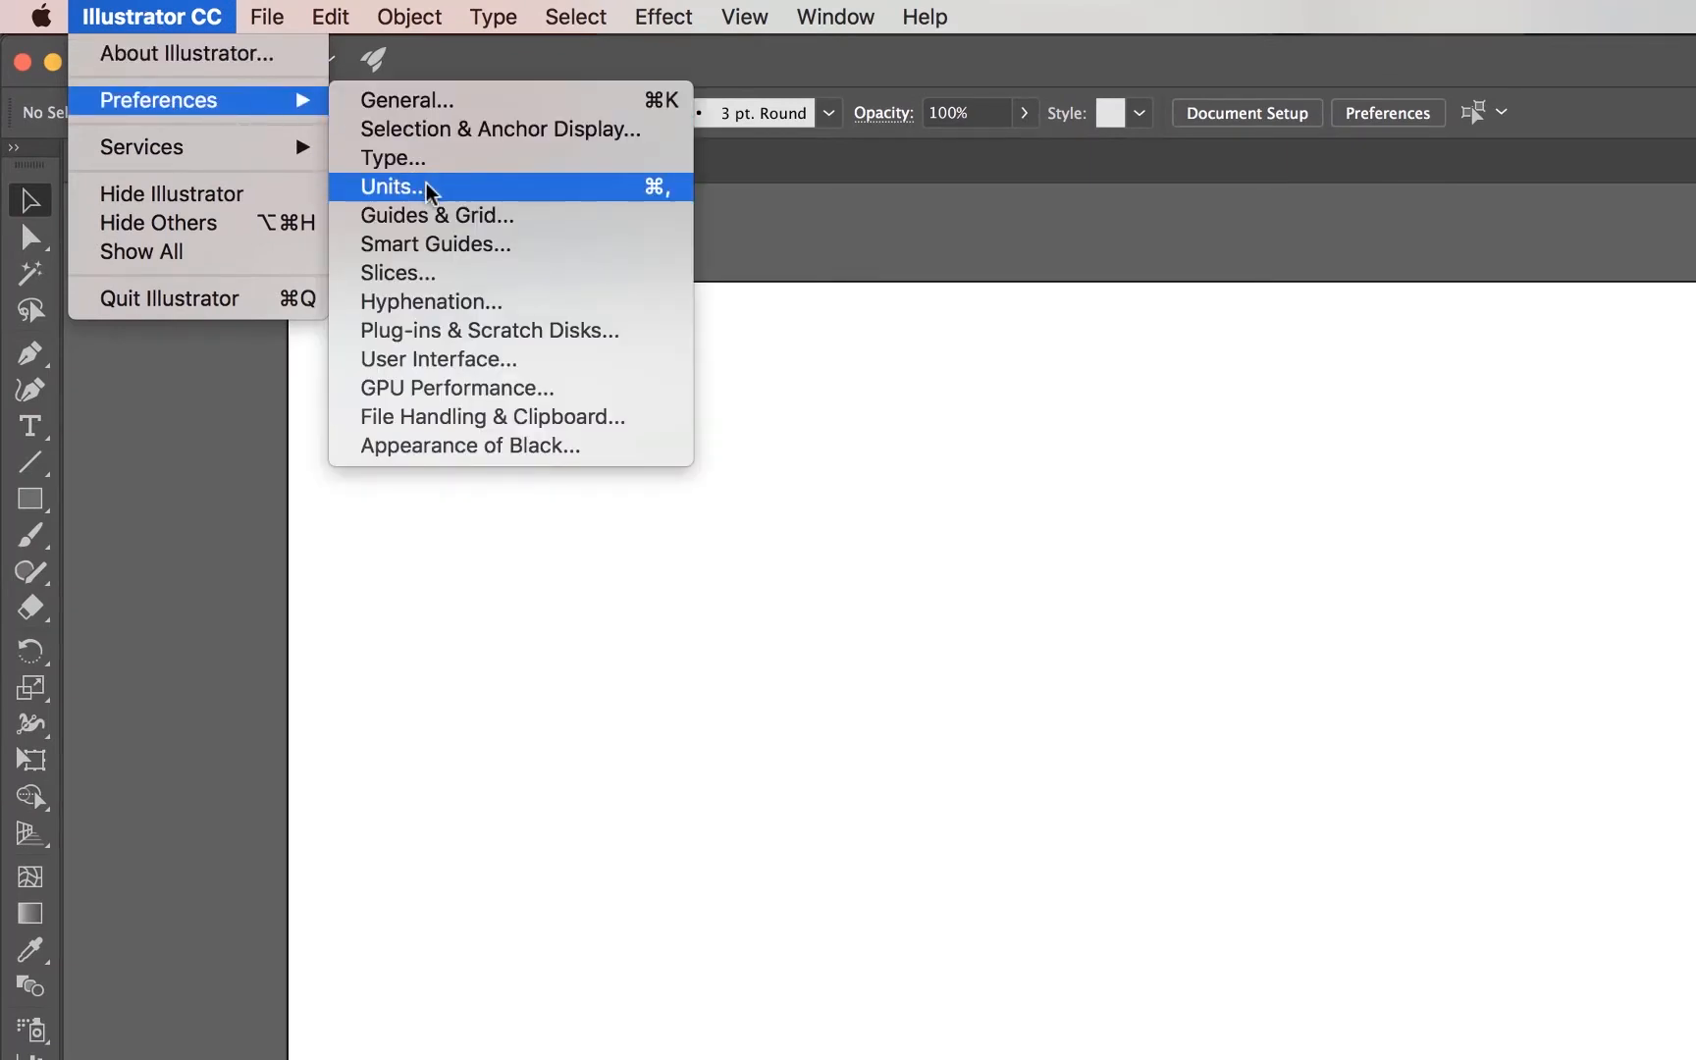
pyautogui.click(408, 16)
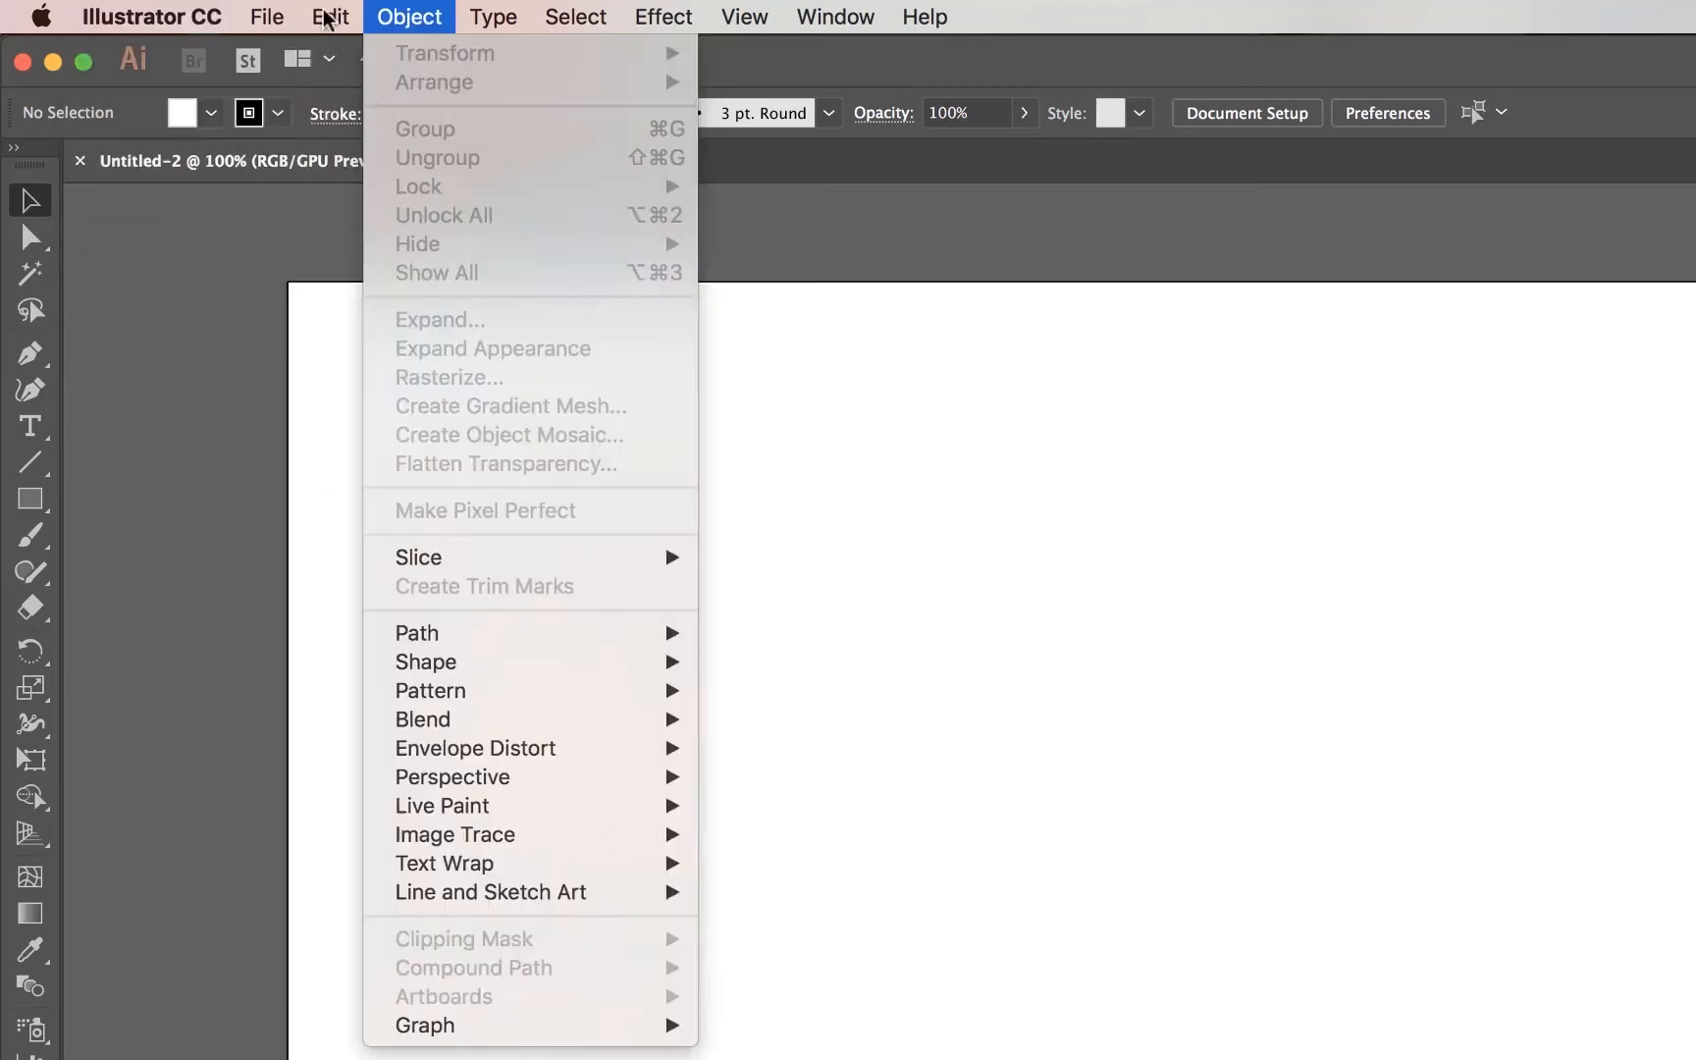
pyautogui.click(149, 16)
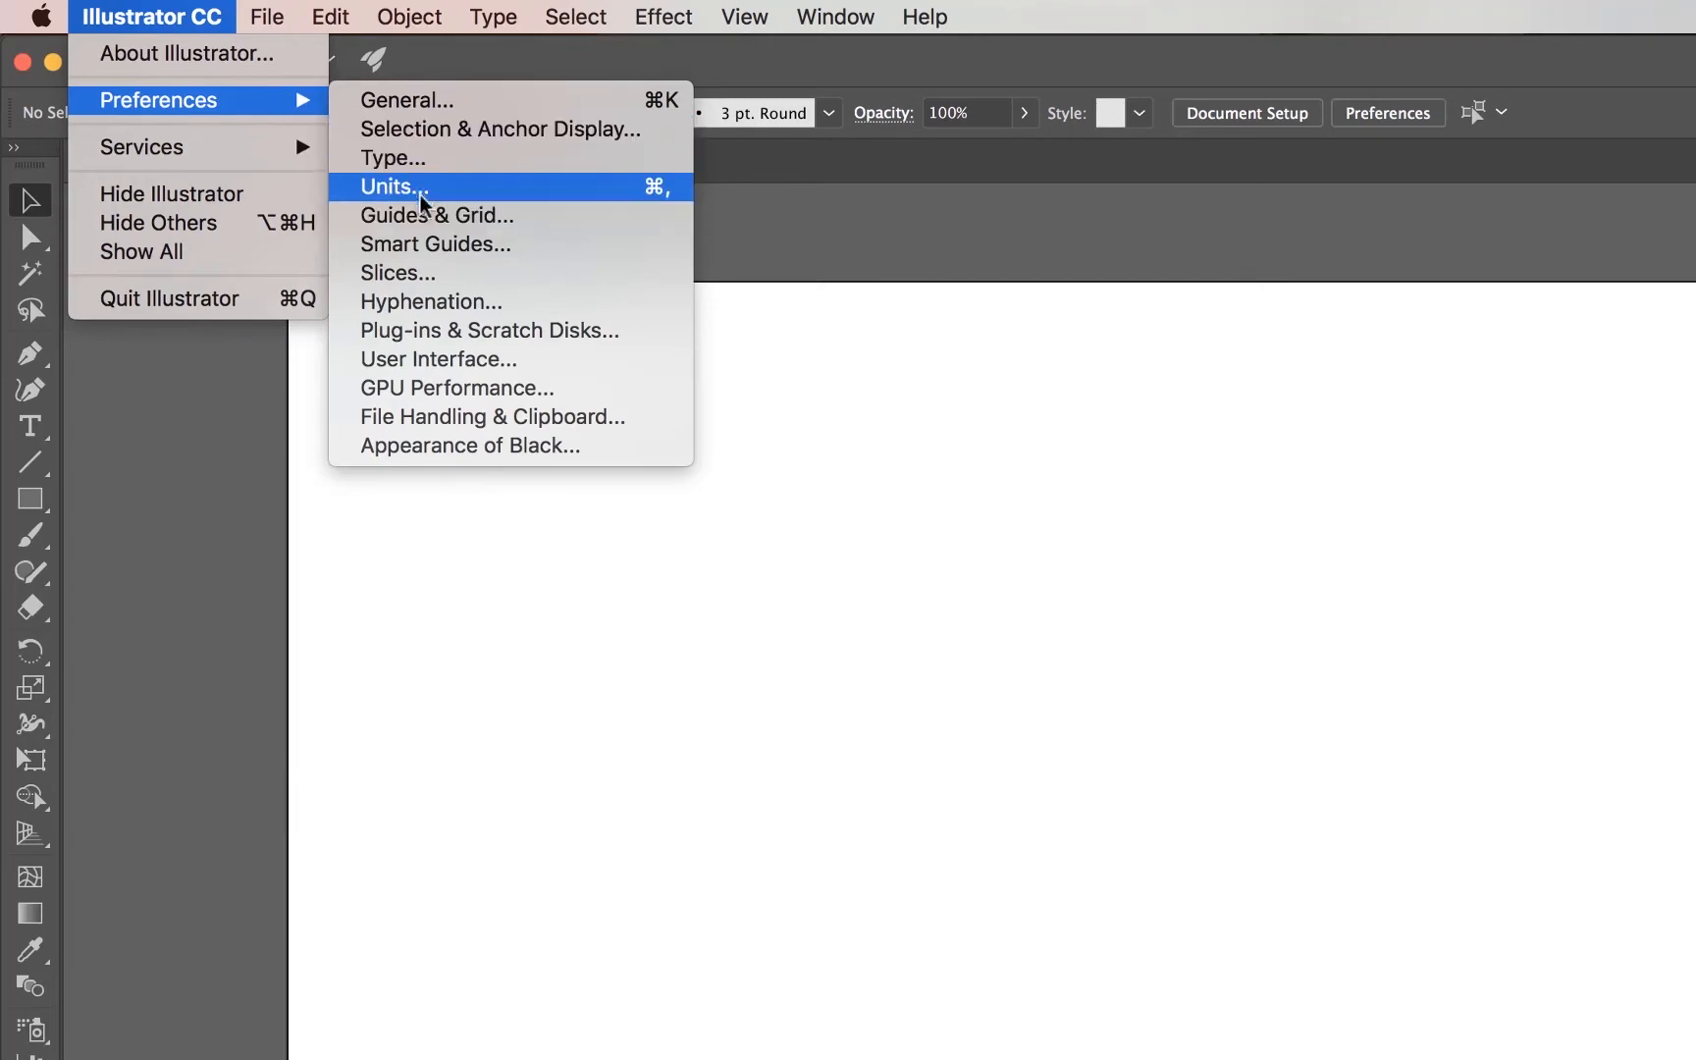
# Step: Set General, Stroke and Type units all to Pixels and confirm with OK
pyautogui.click(390, 186)
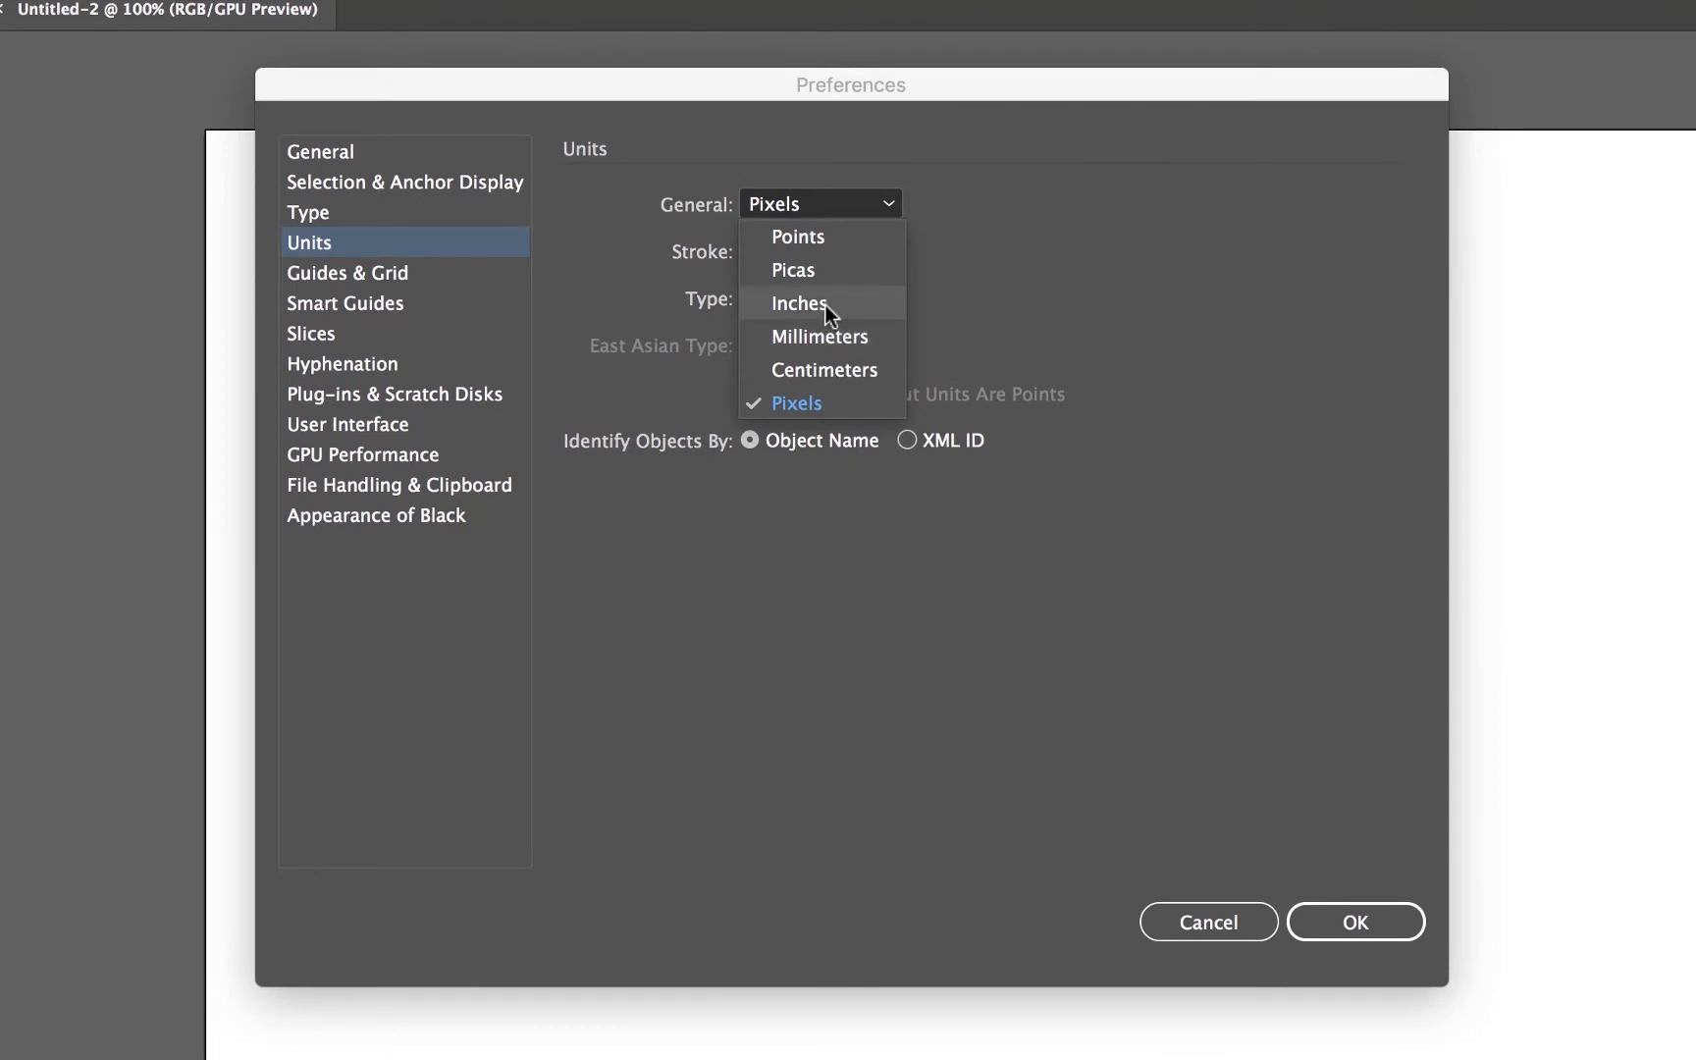
pyautogui.moveTo(832, 369)
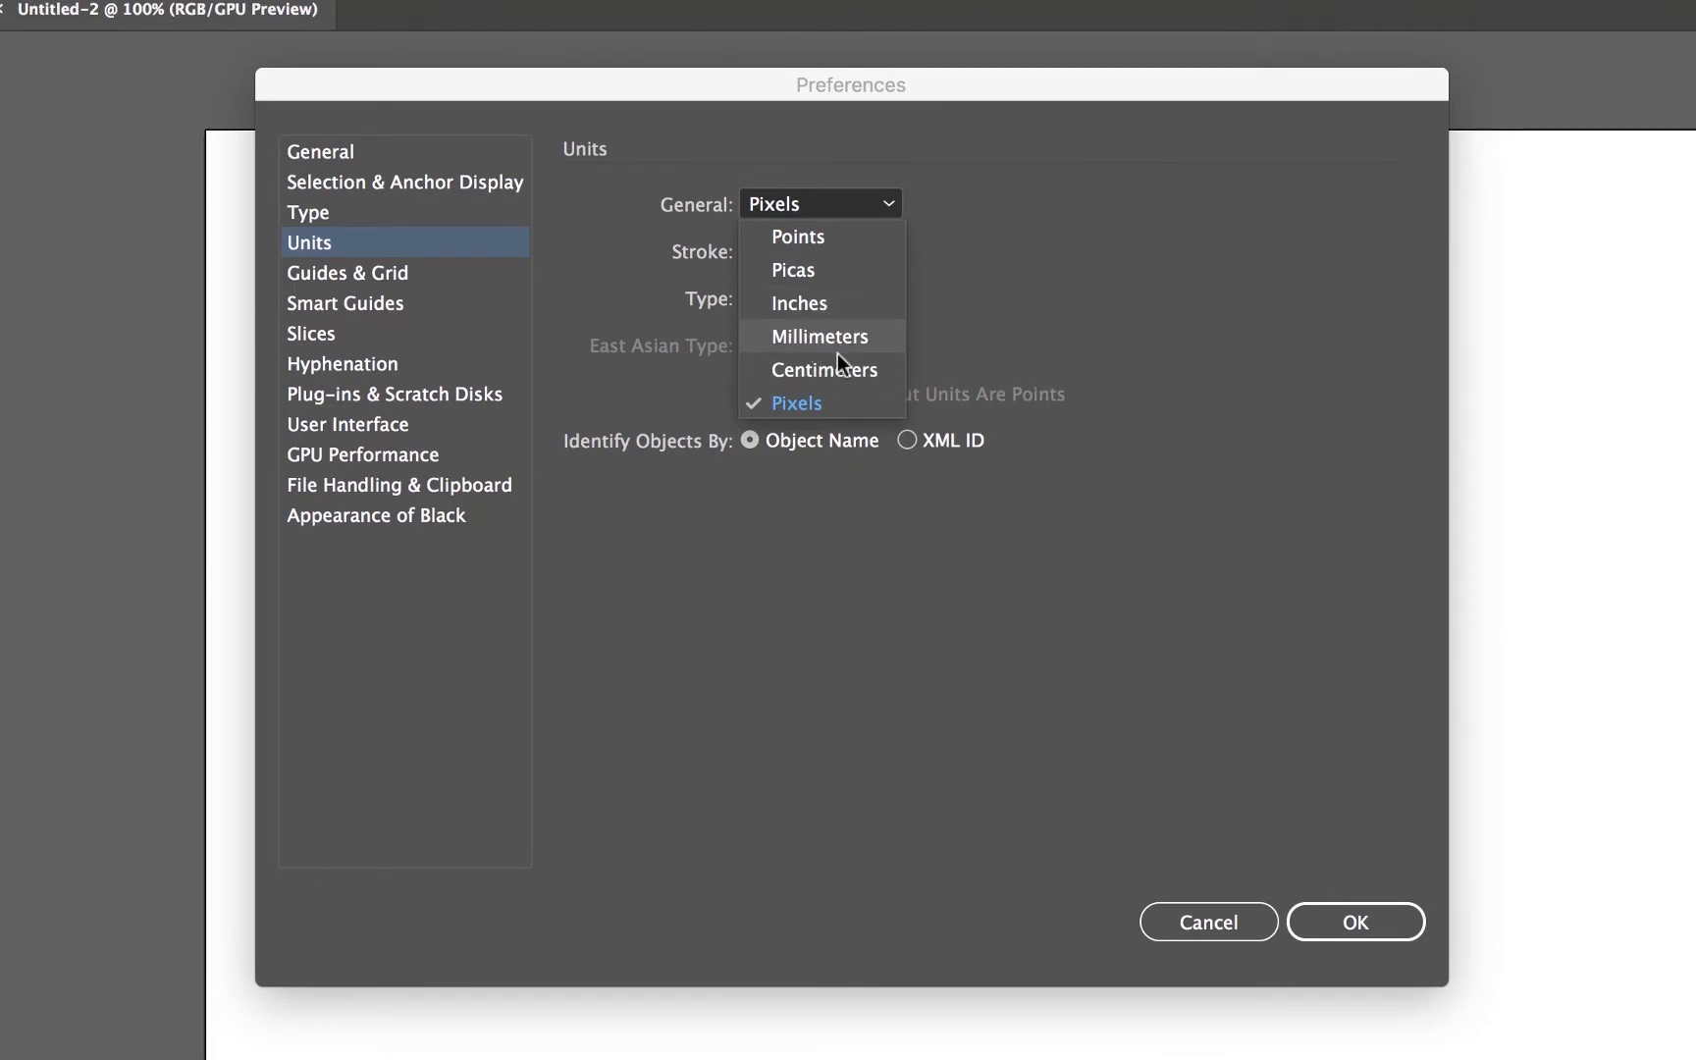
pyautogui.moveTo(838, 398)
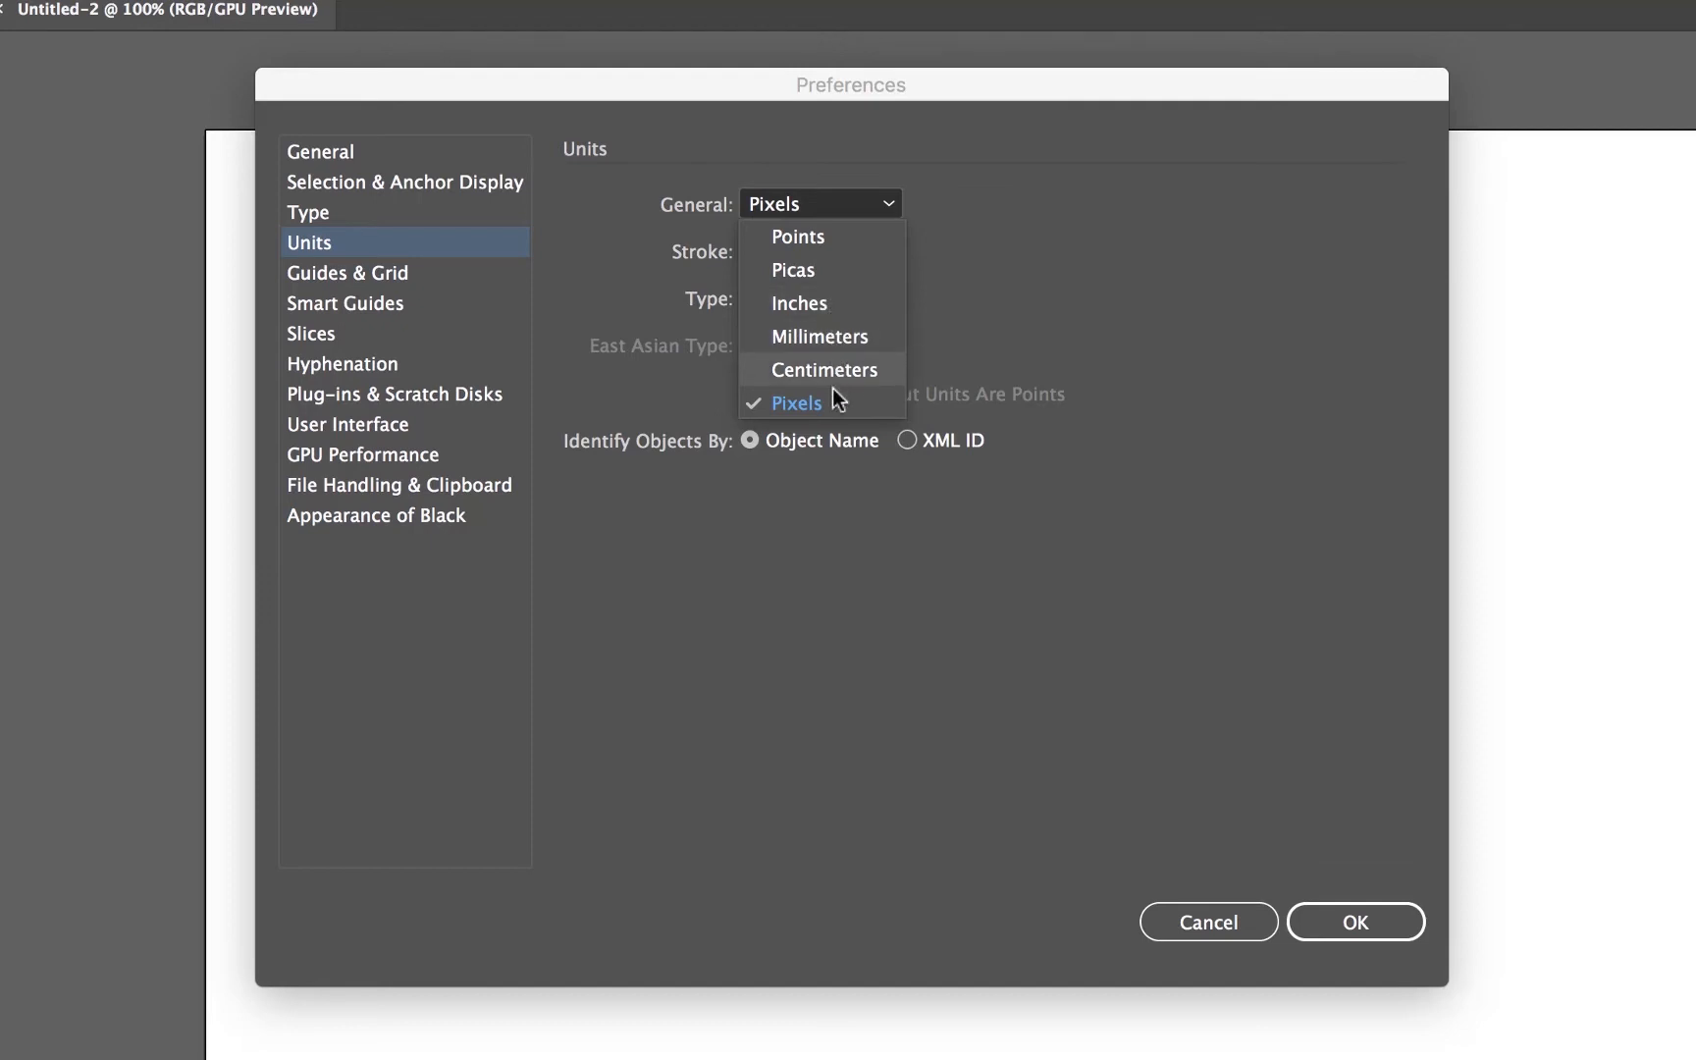
pyautogui.moveTo(828, 414)
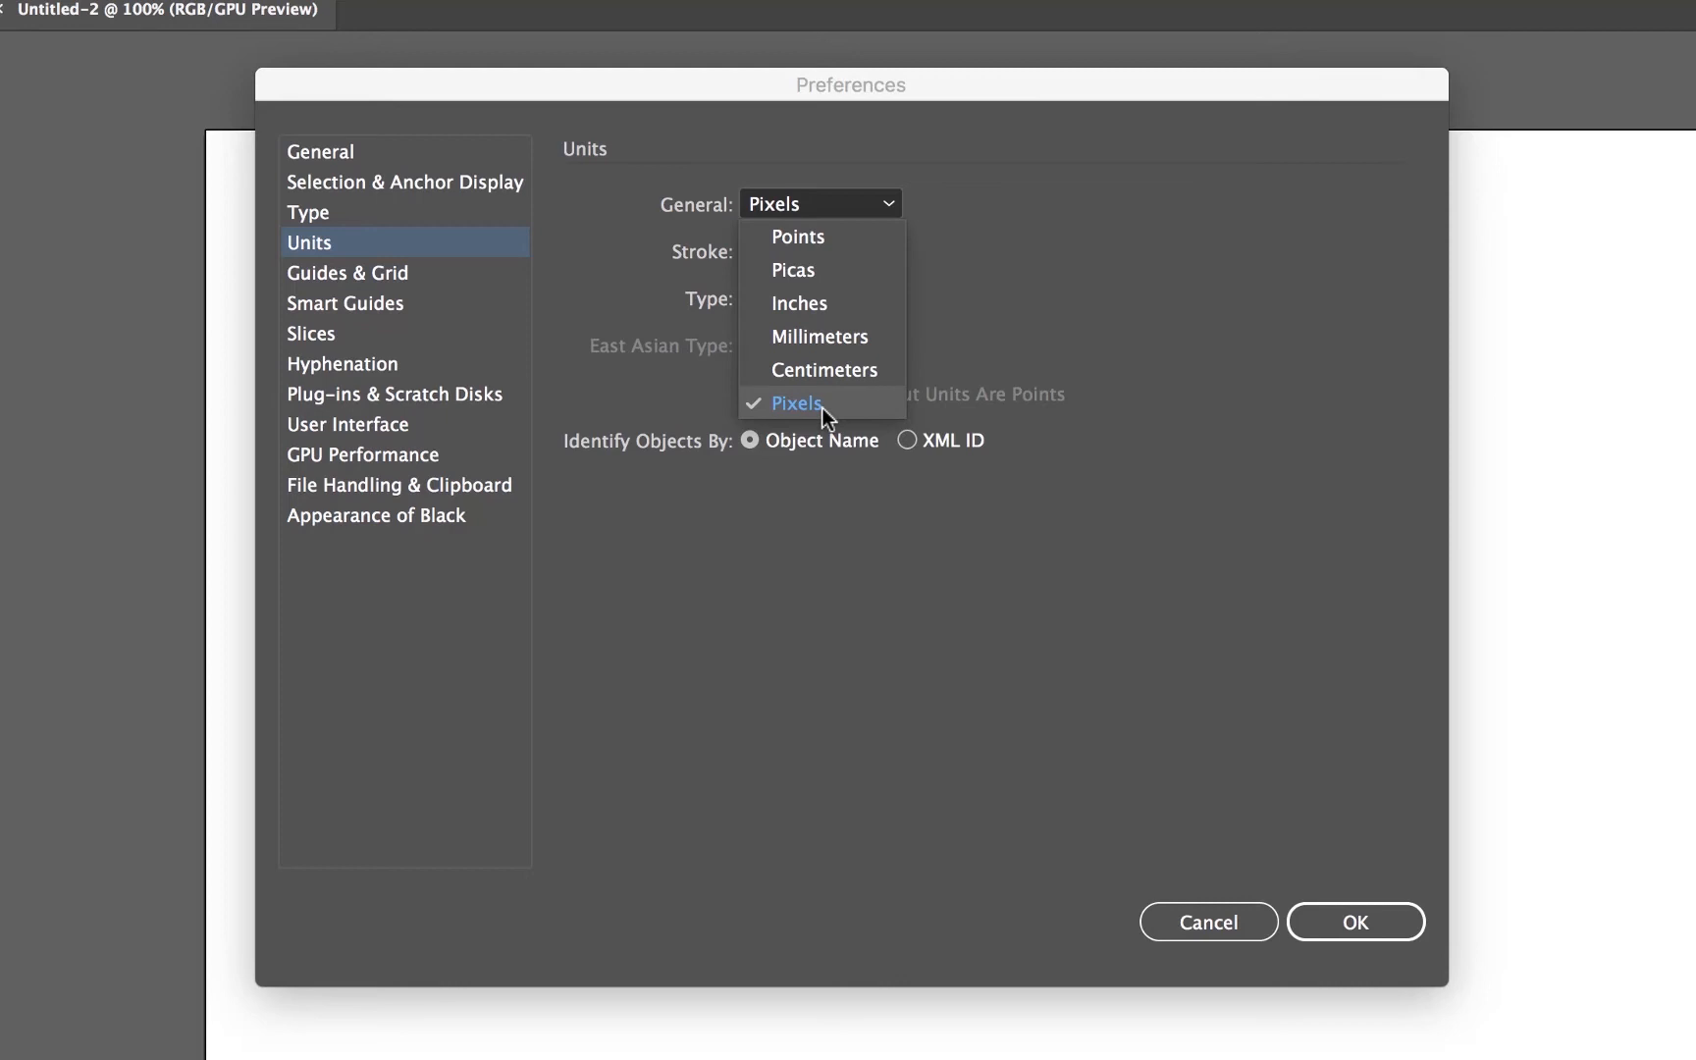
pyautogui.click(797, 405)
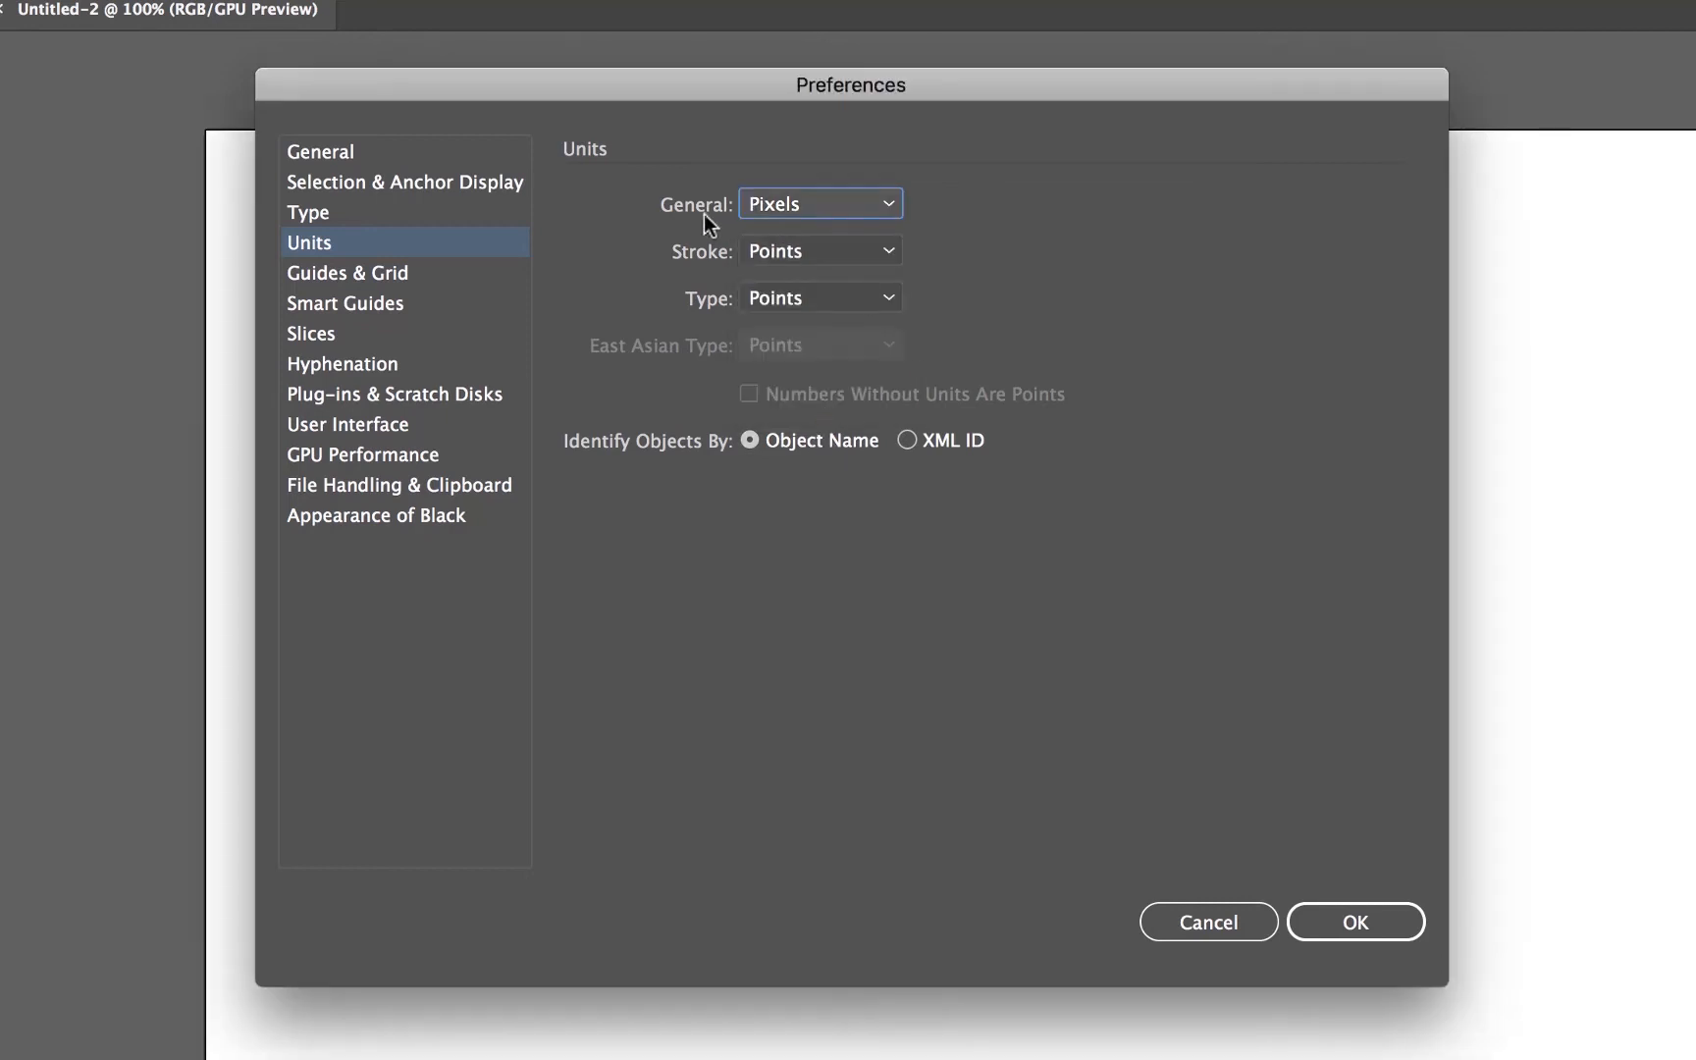
pyautogui.click(818, 250)
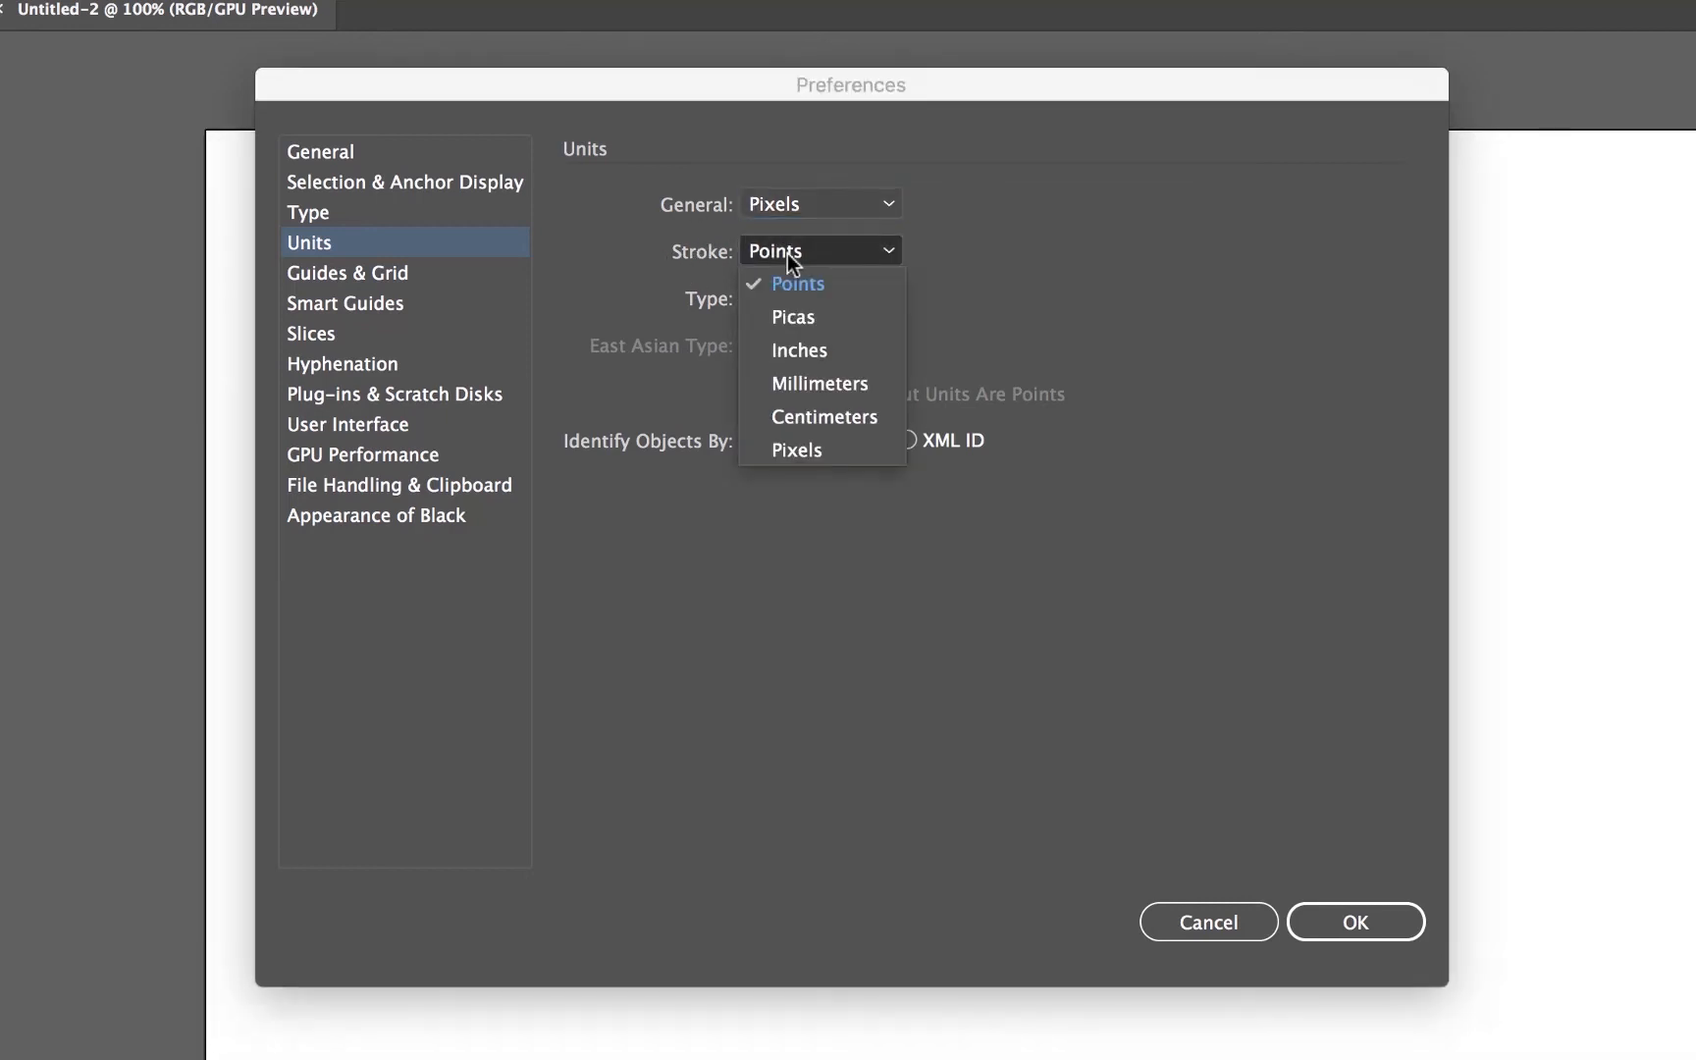
pyautogui.moveTo(822, 416)
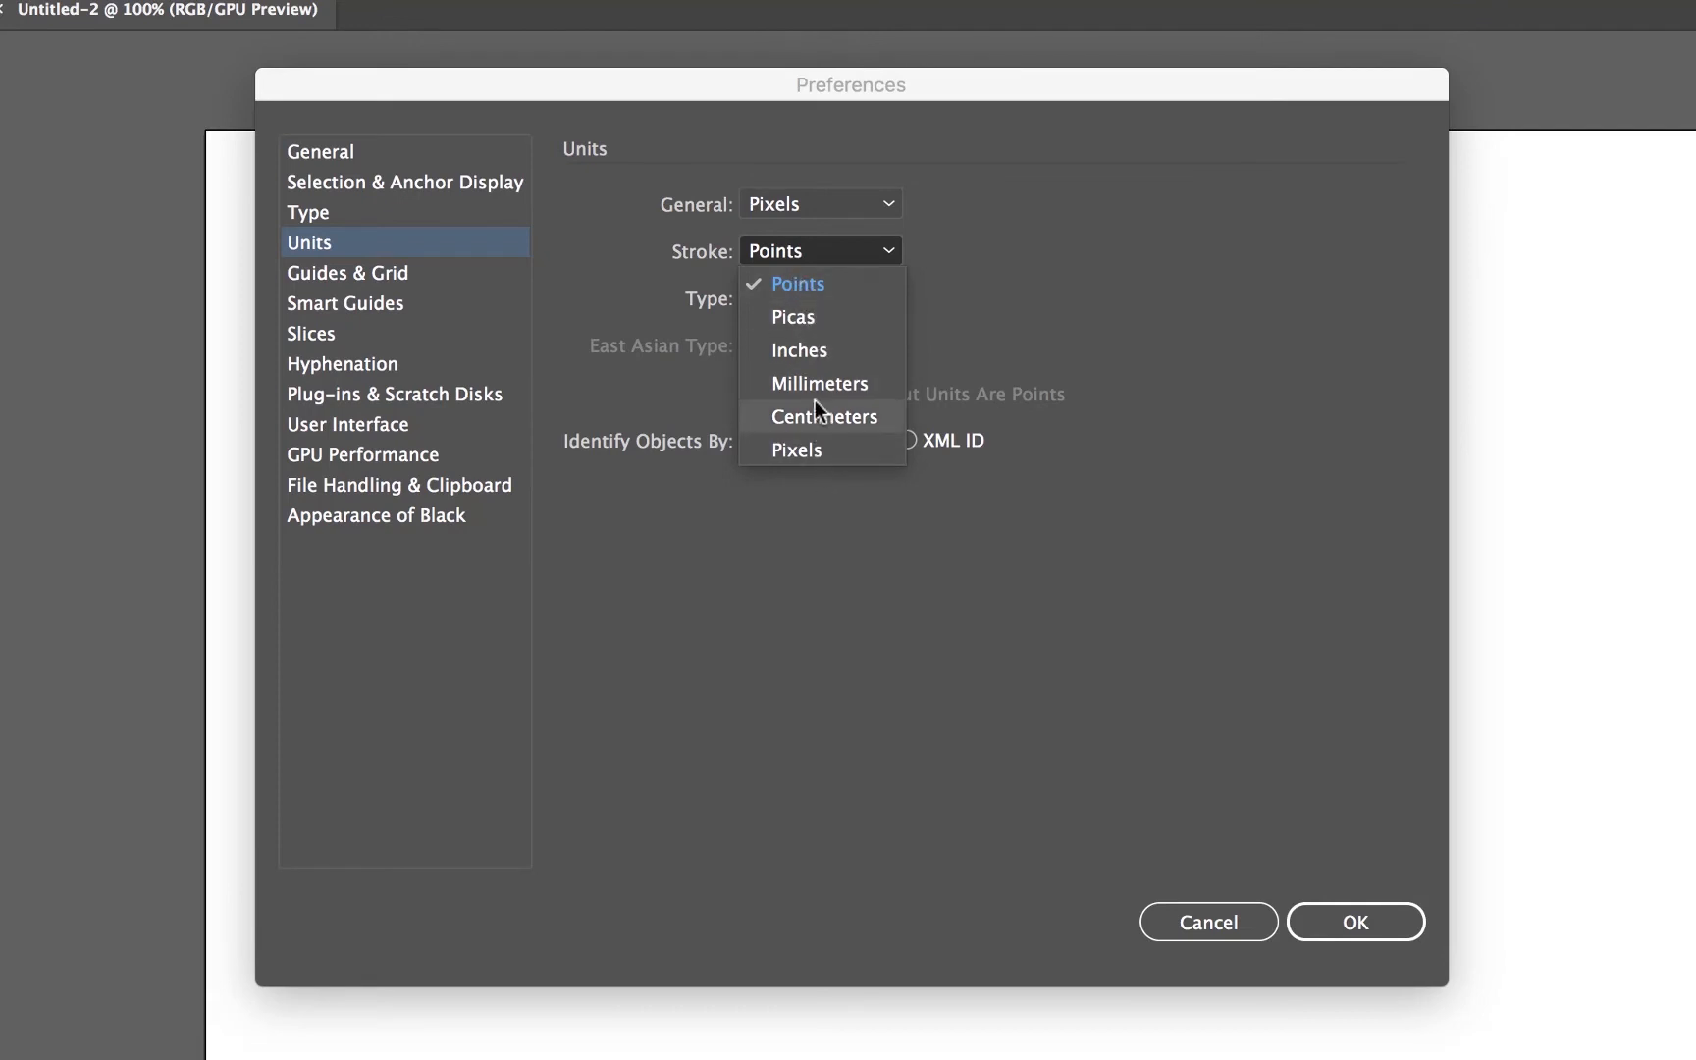
pyautogui.click(795, 450)
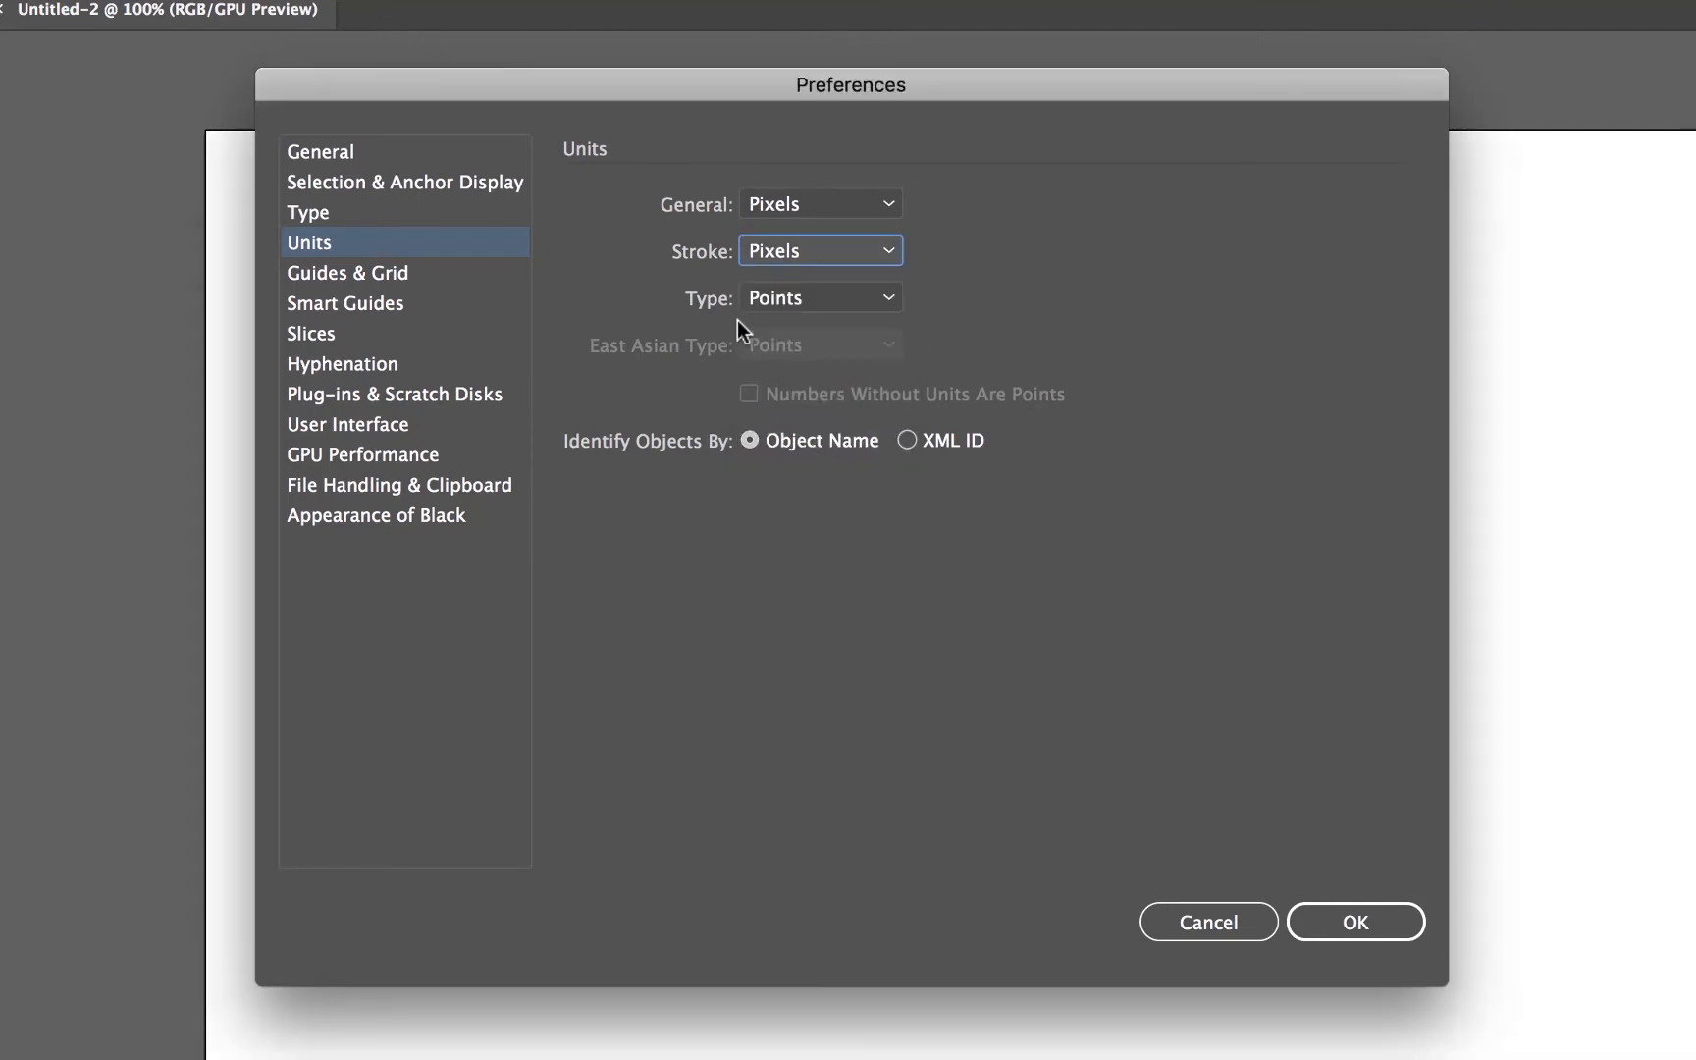
pyautogui.click(818, 298)
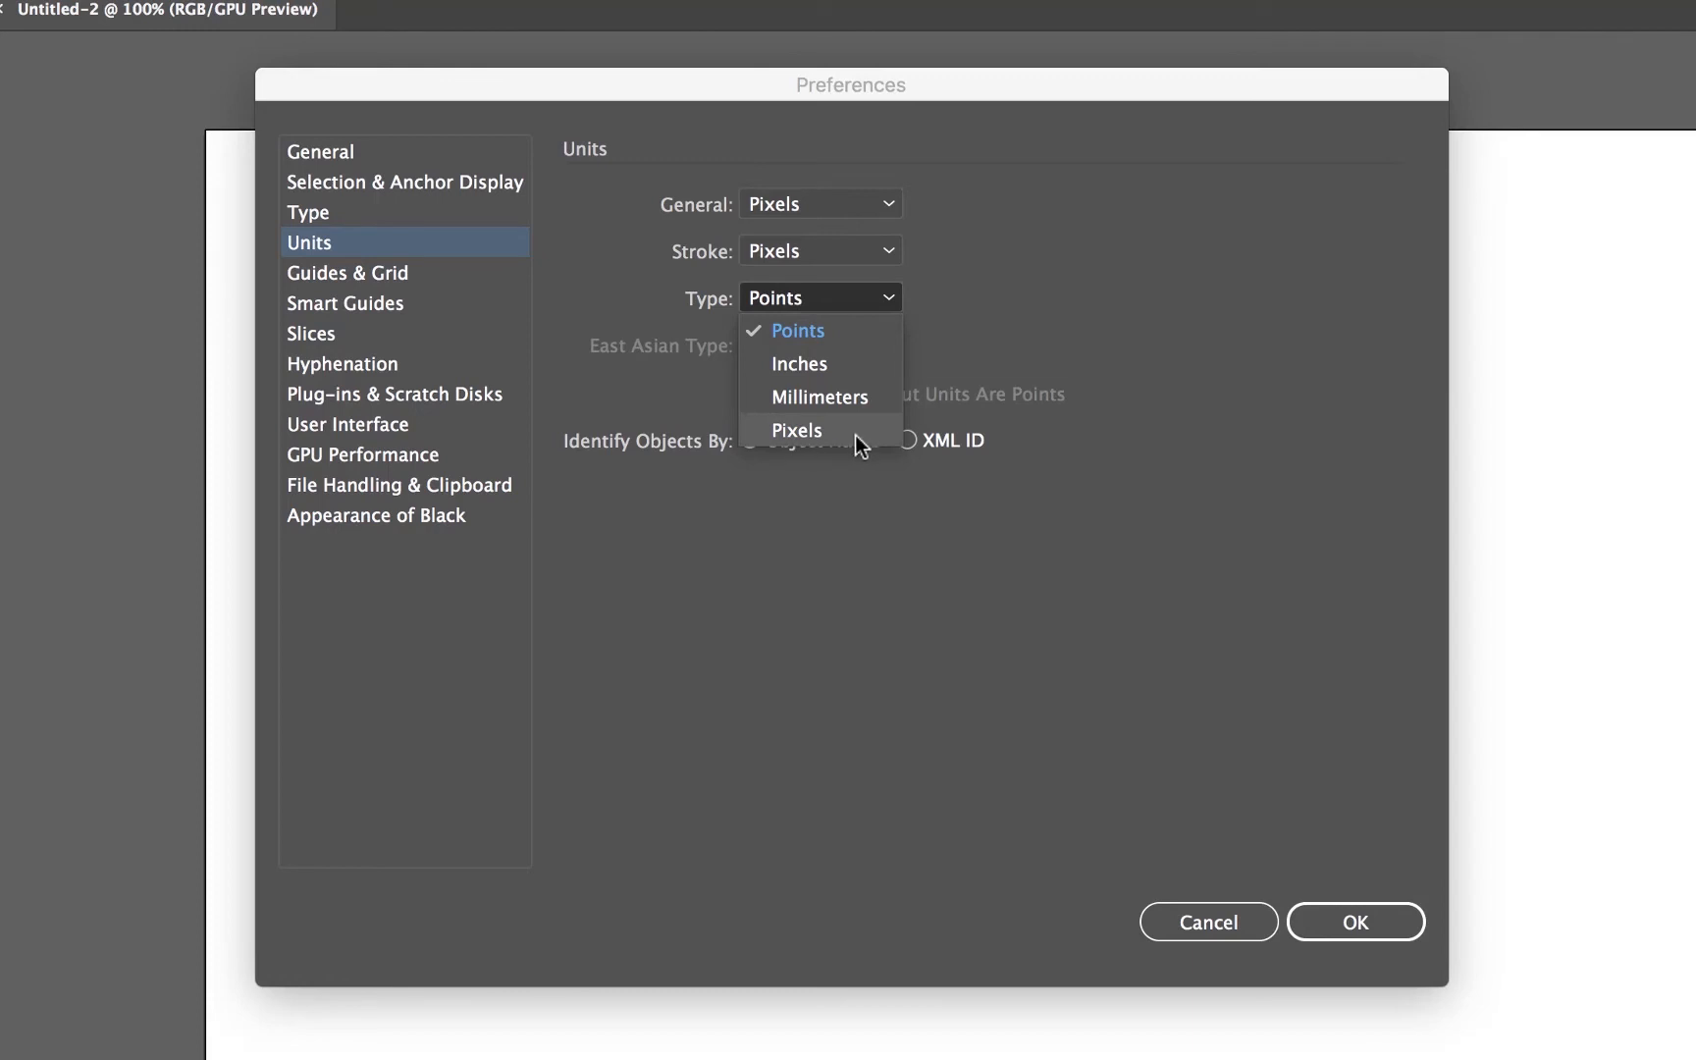
pyautogui.click(796, 430)
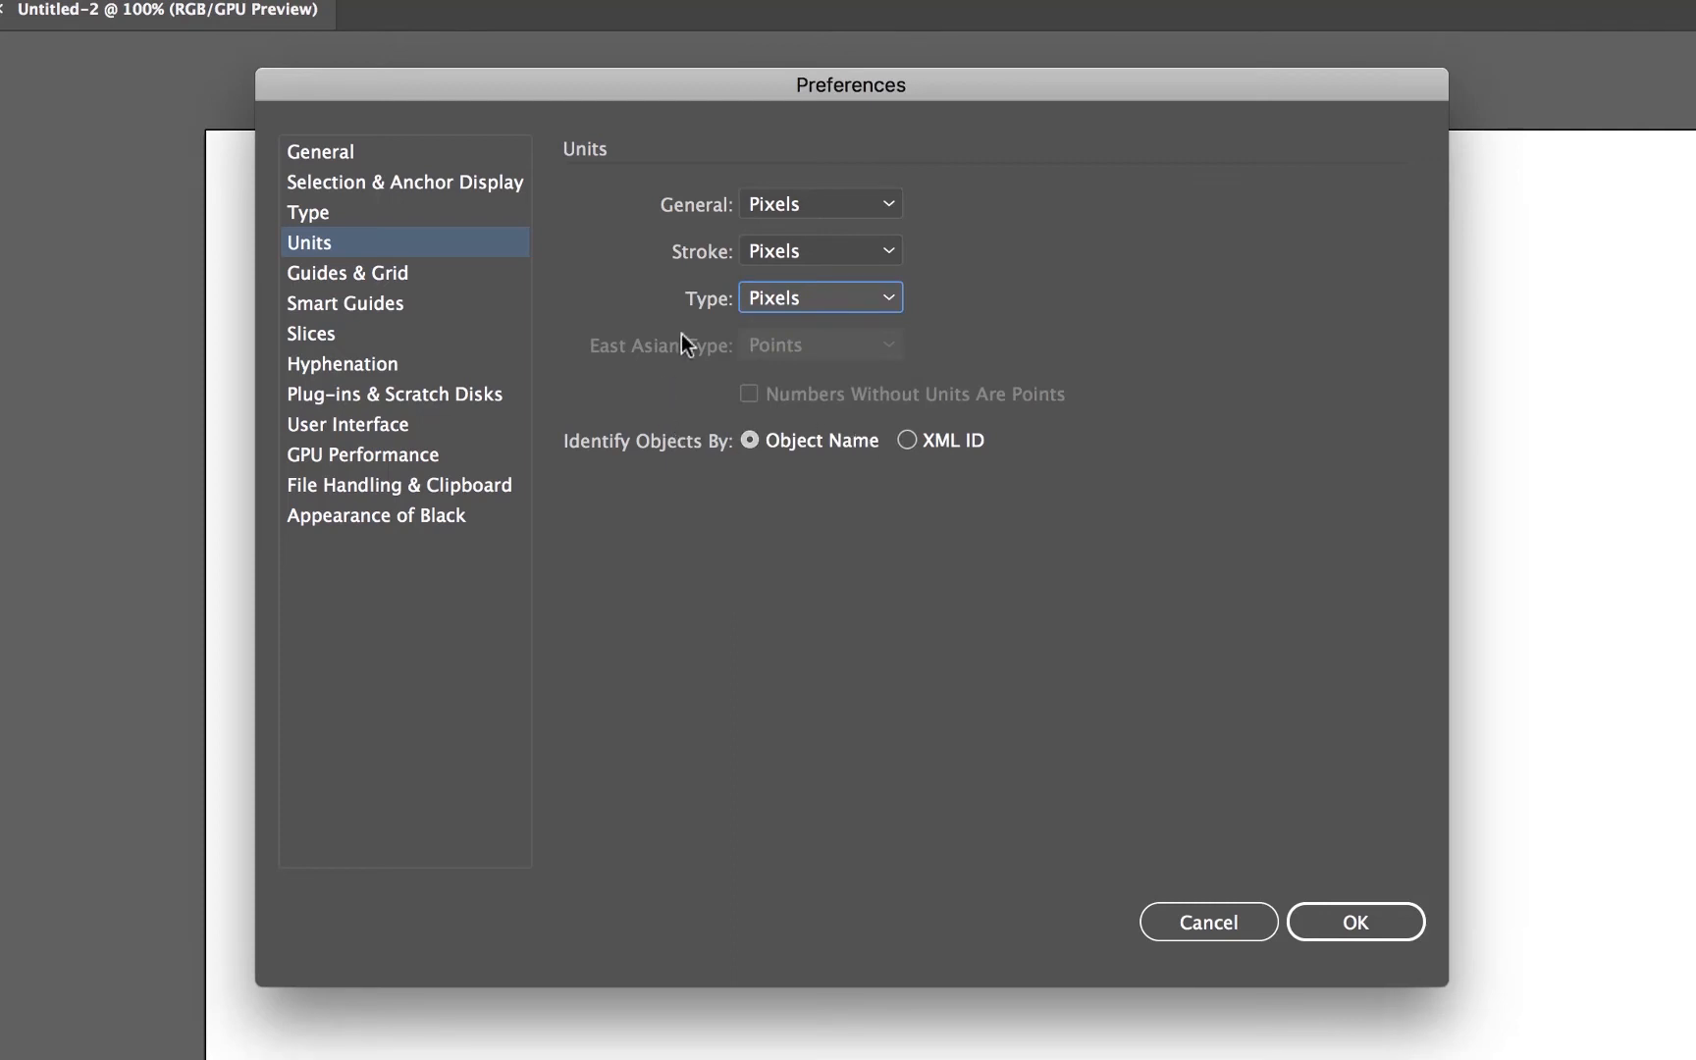
pyautogui.moveTo(675, 377)
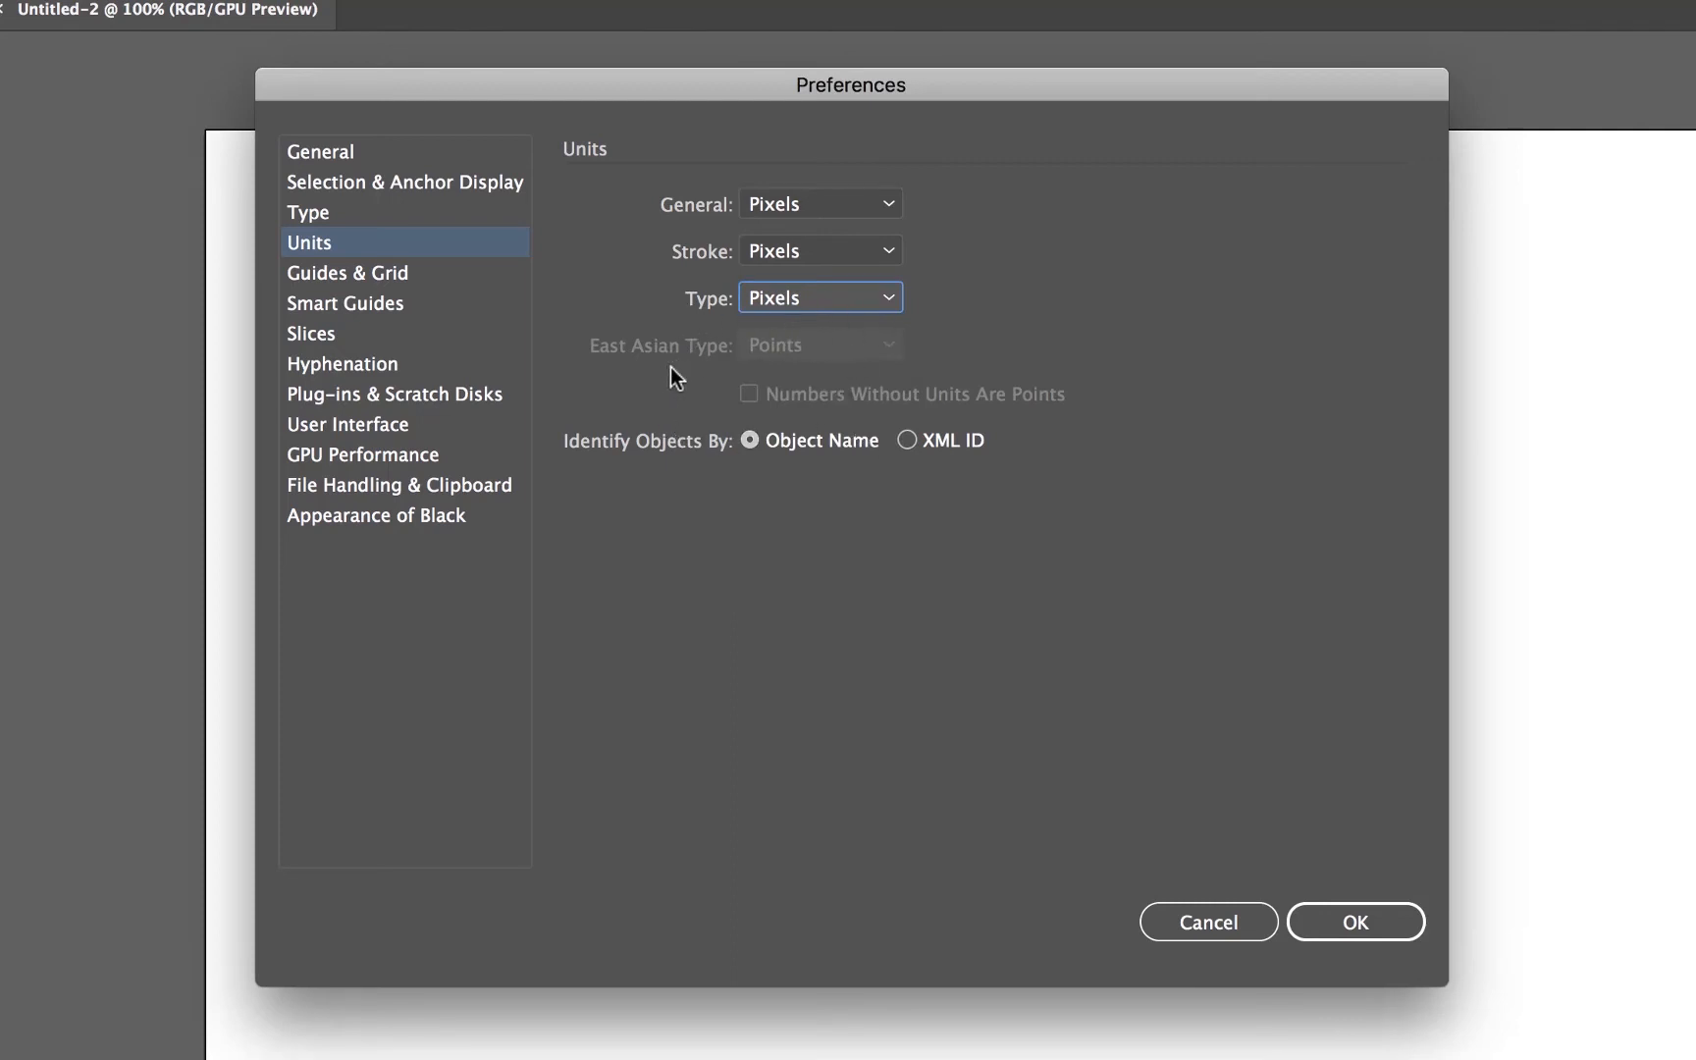
pyautogui.click(1354, 921)
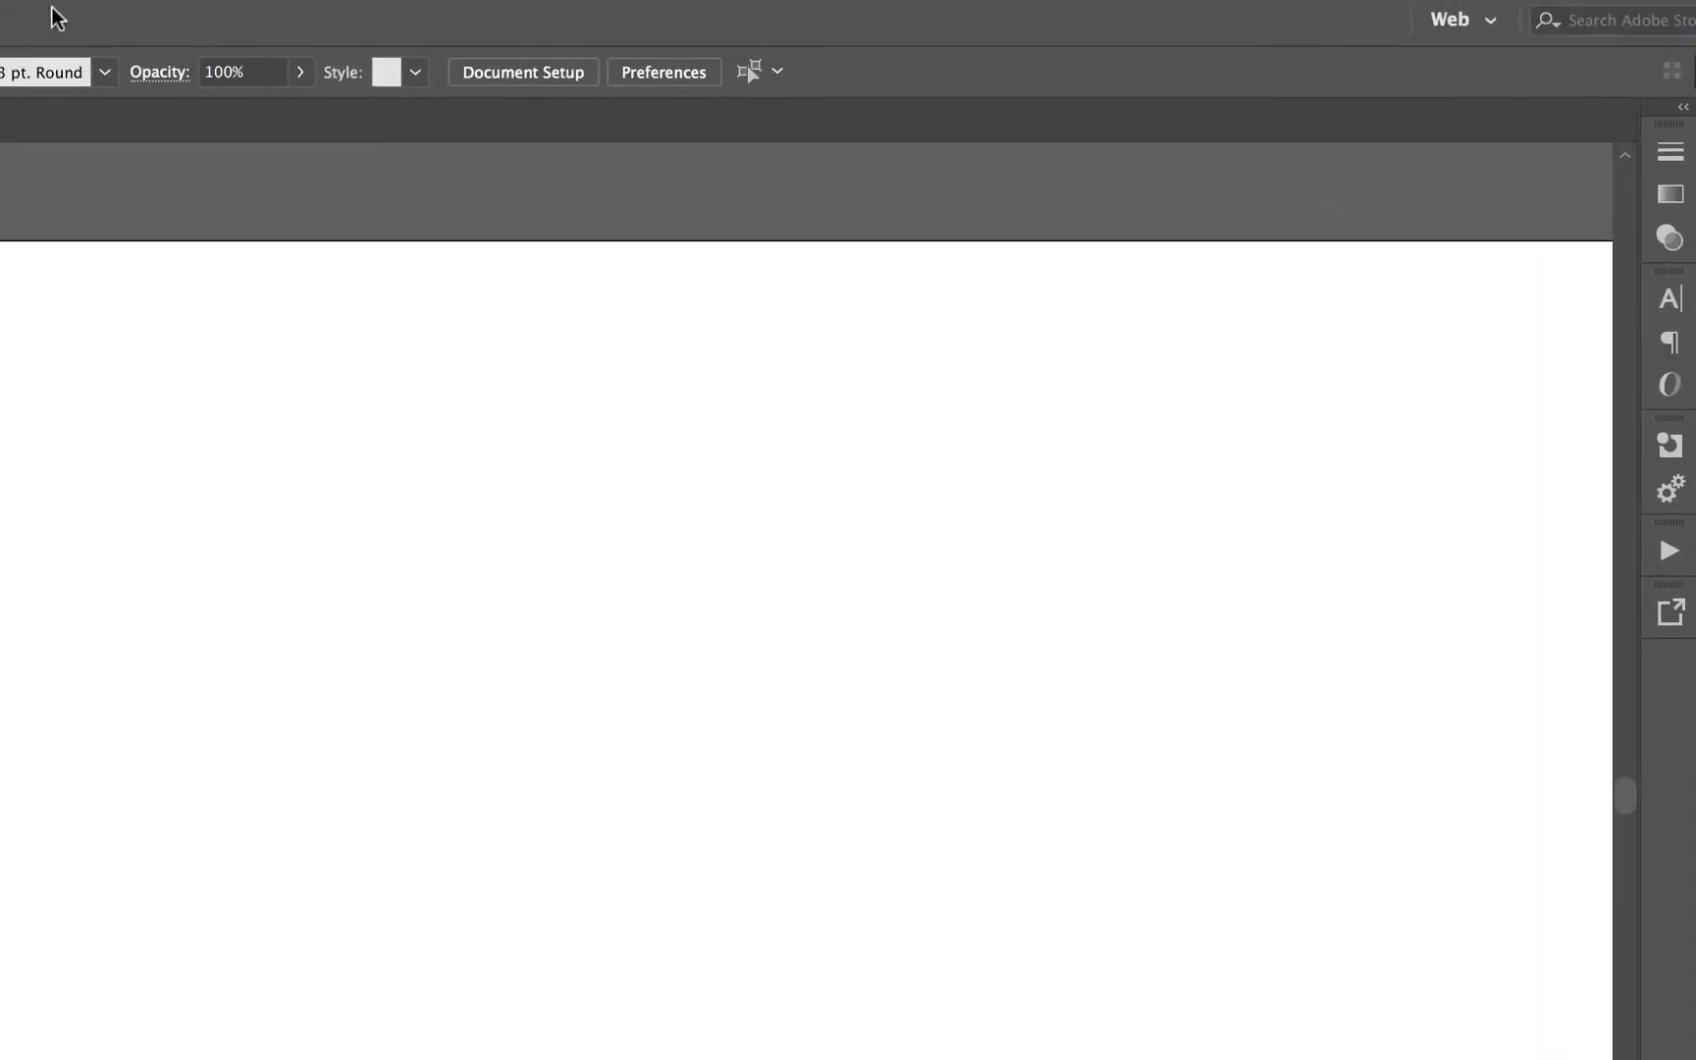
pyautogui.click(157, 15)
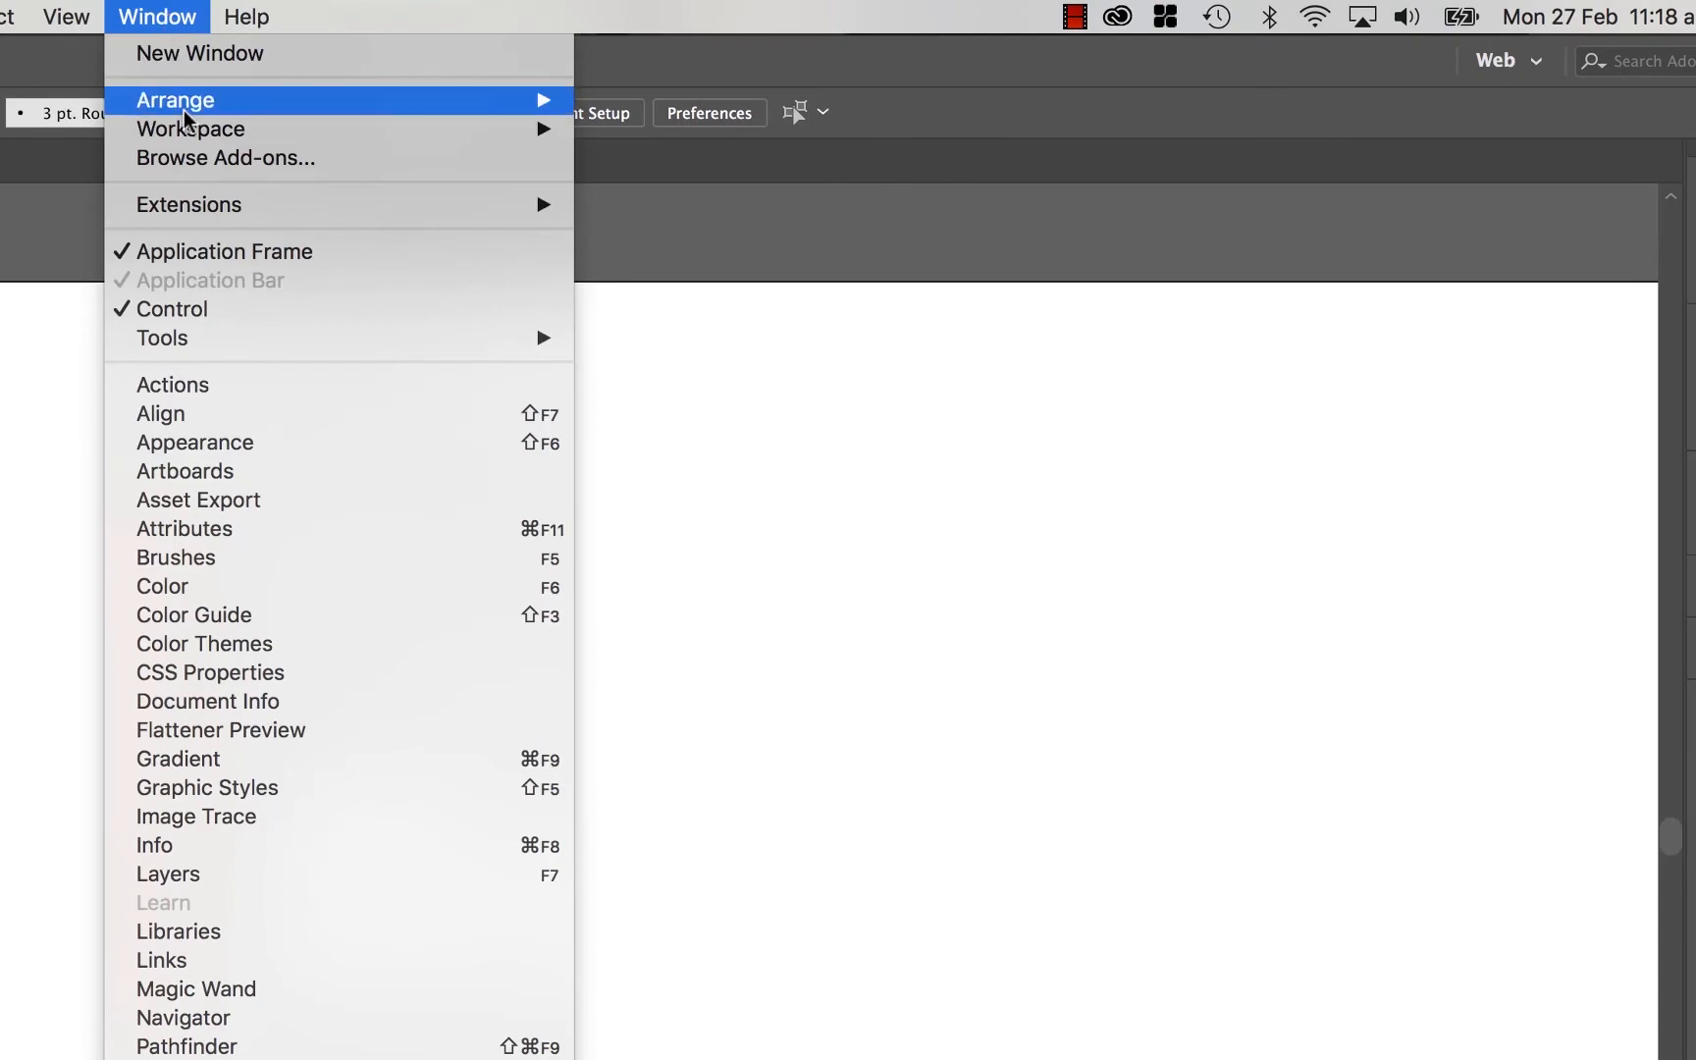
pyautogui.moveTo(189, 130)
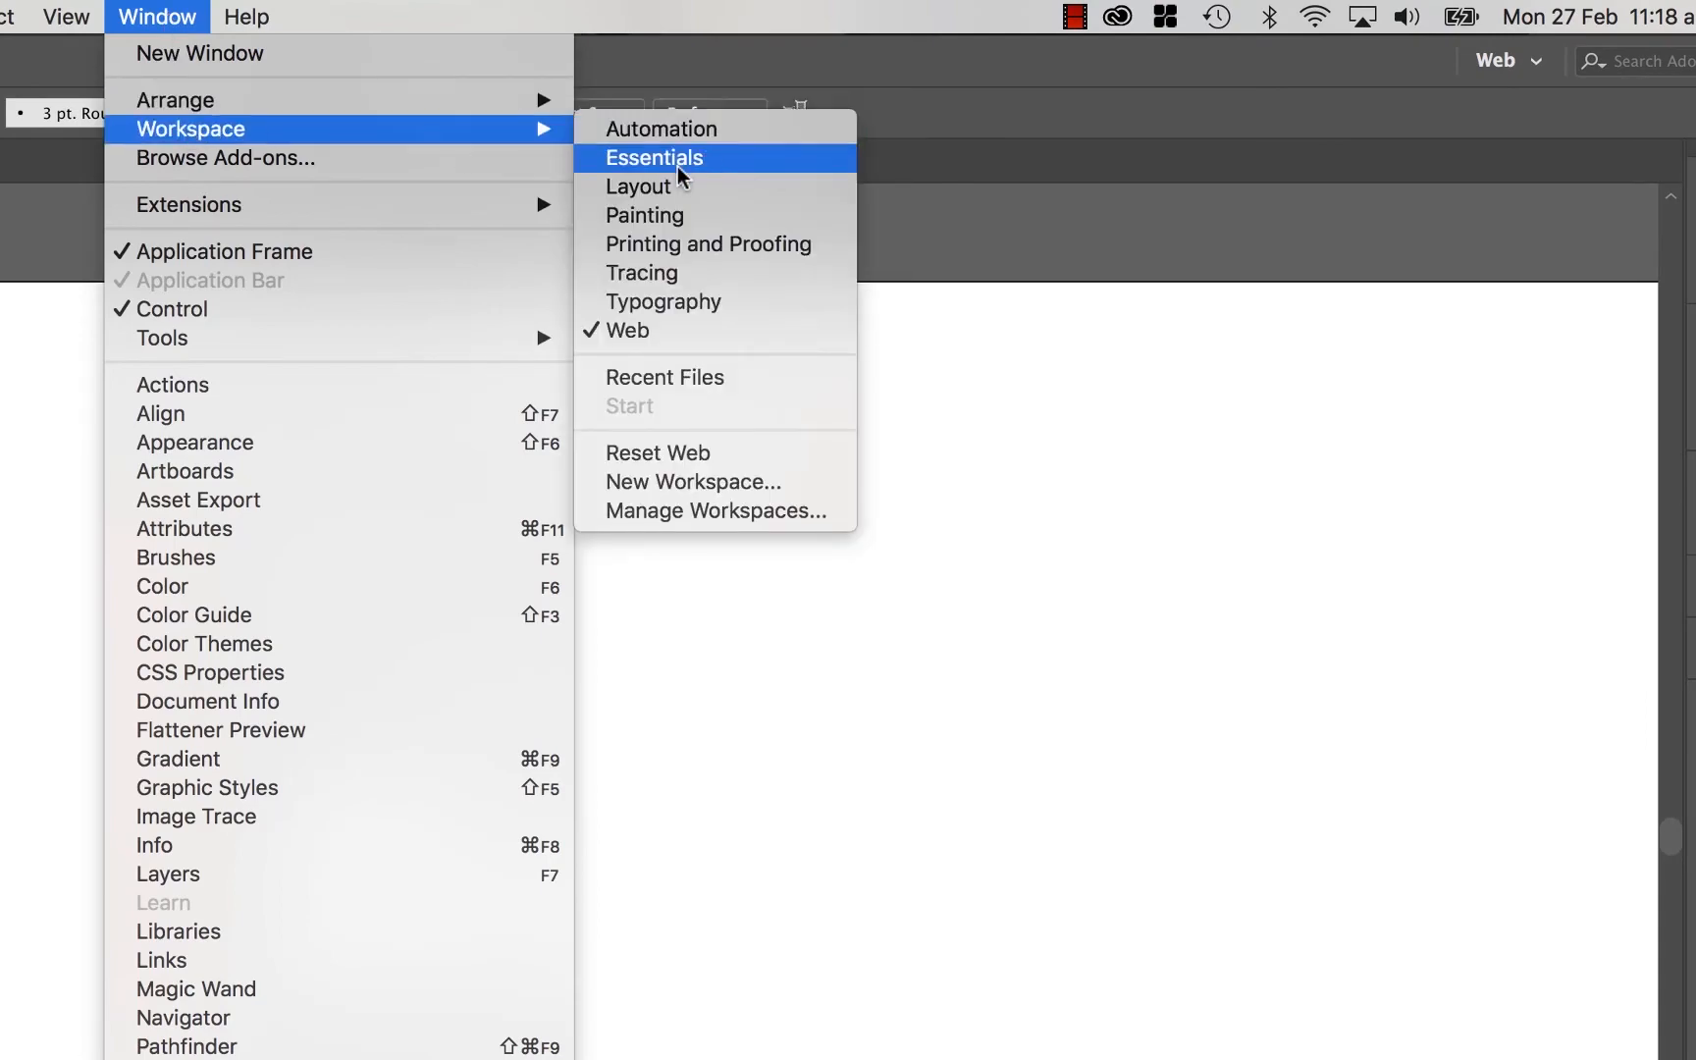
pyautogui.click(654, 157)
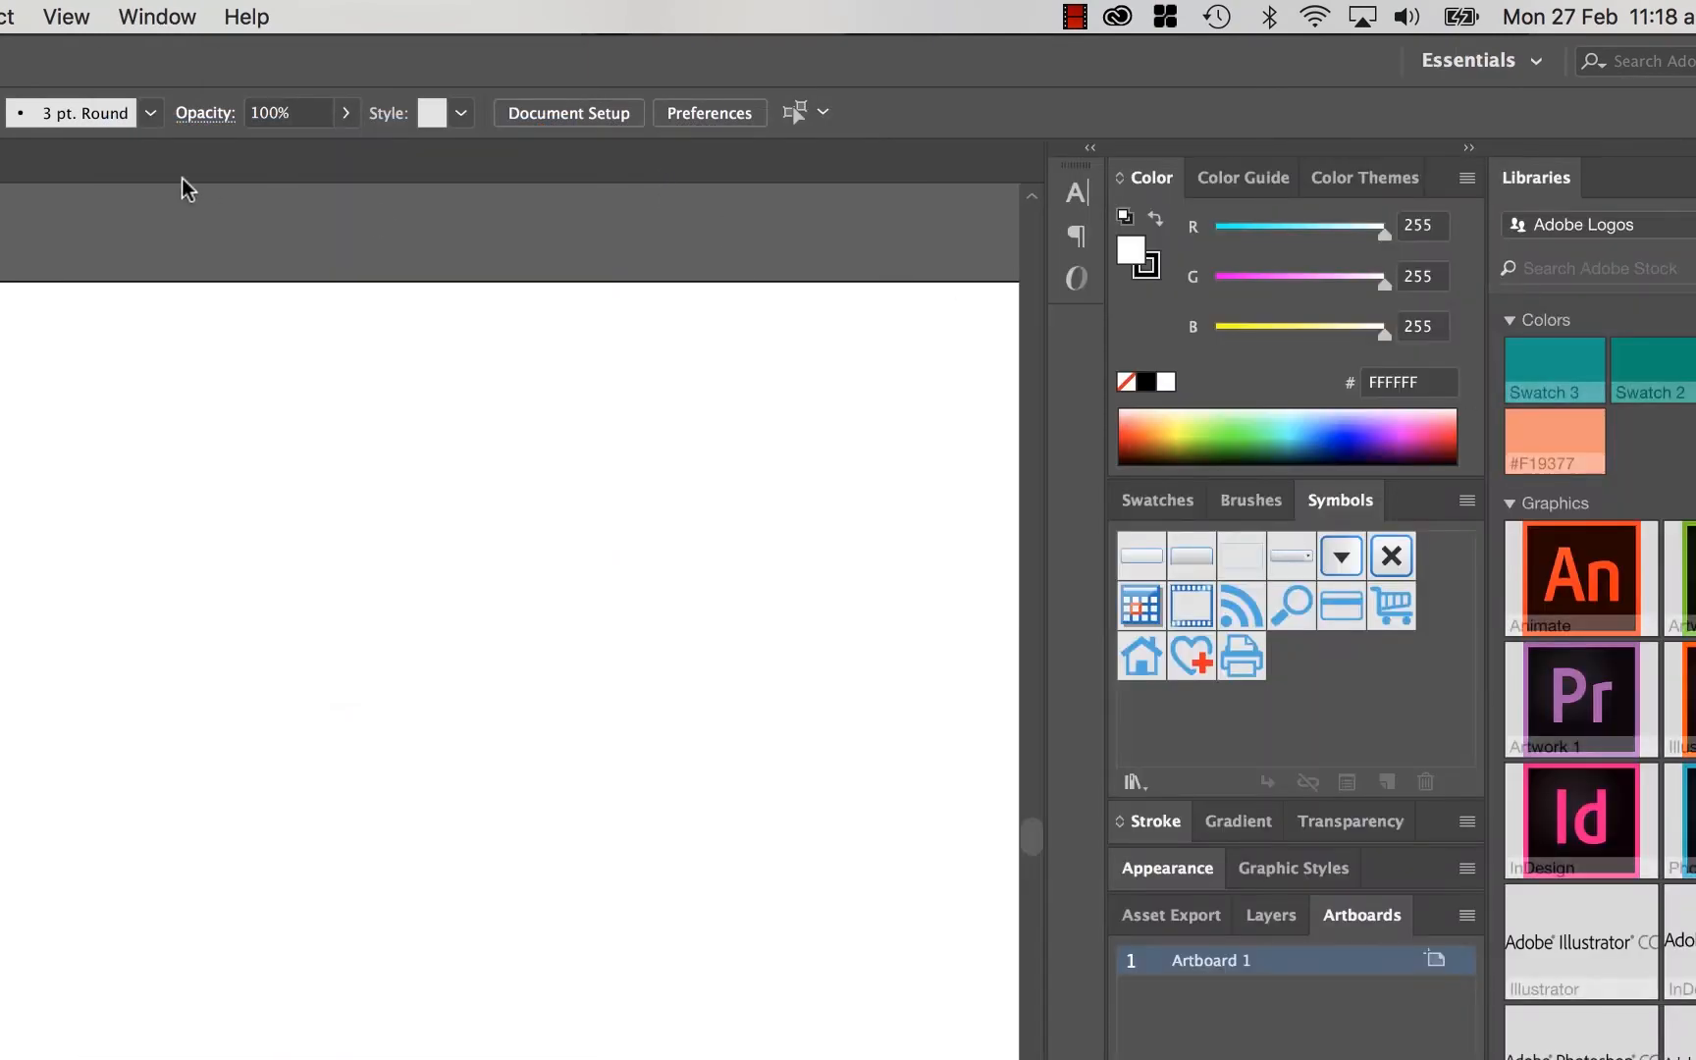
pyautogui.click(157, 15)
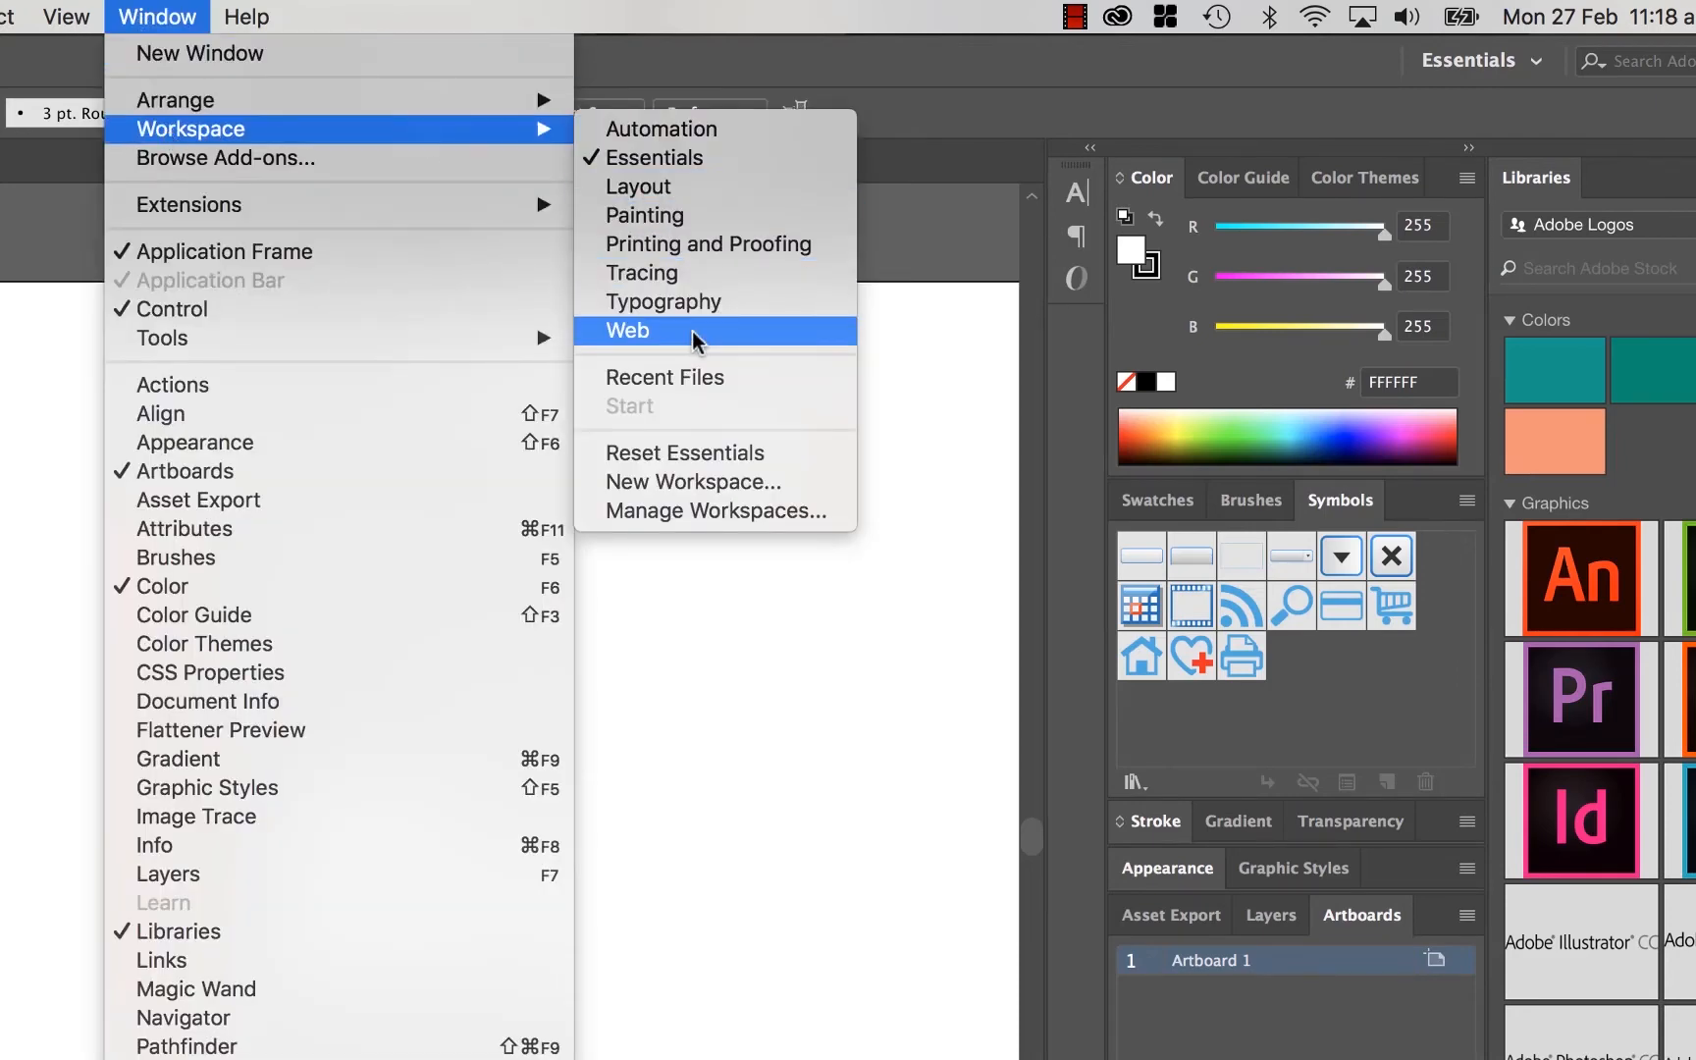
pyautogui.click(626, 331)
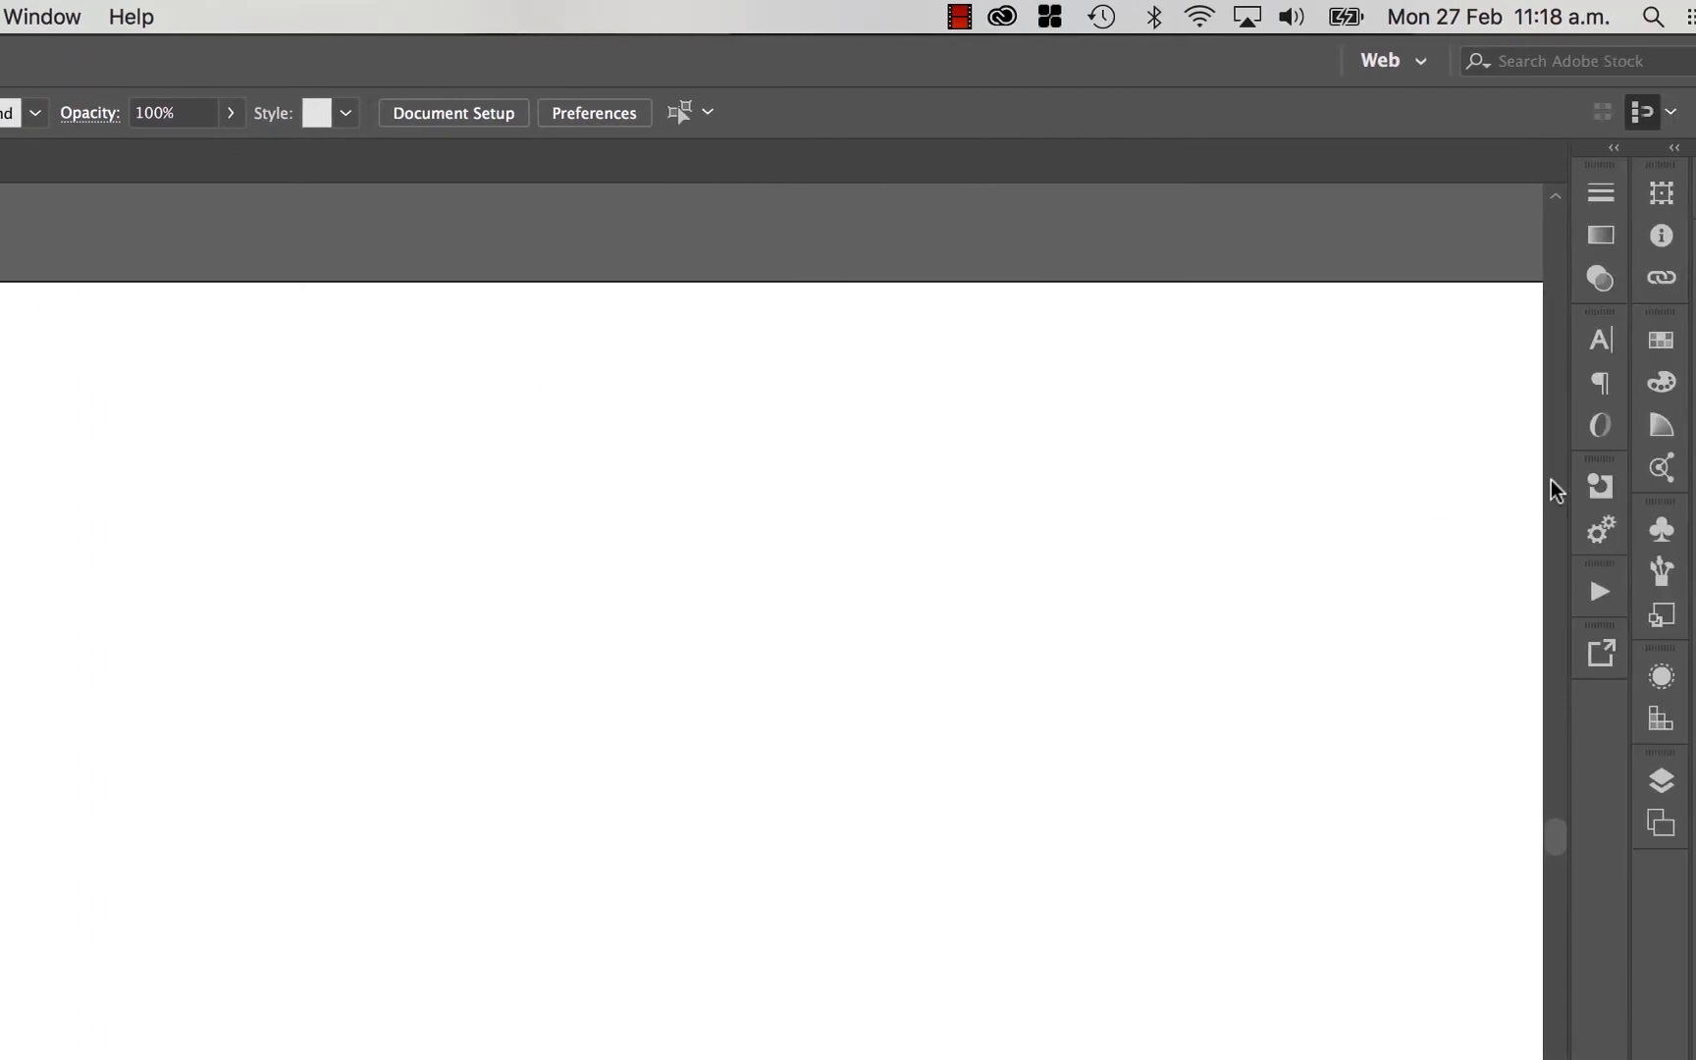
# Step: Reset the Web workspace so libraries, swatches and symbols panels return to defaults
pyautogui.click(43, 16)
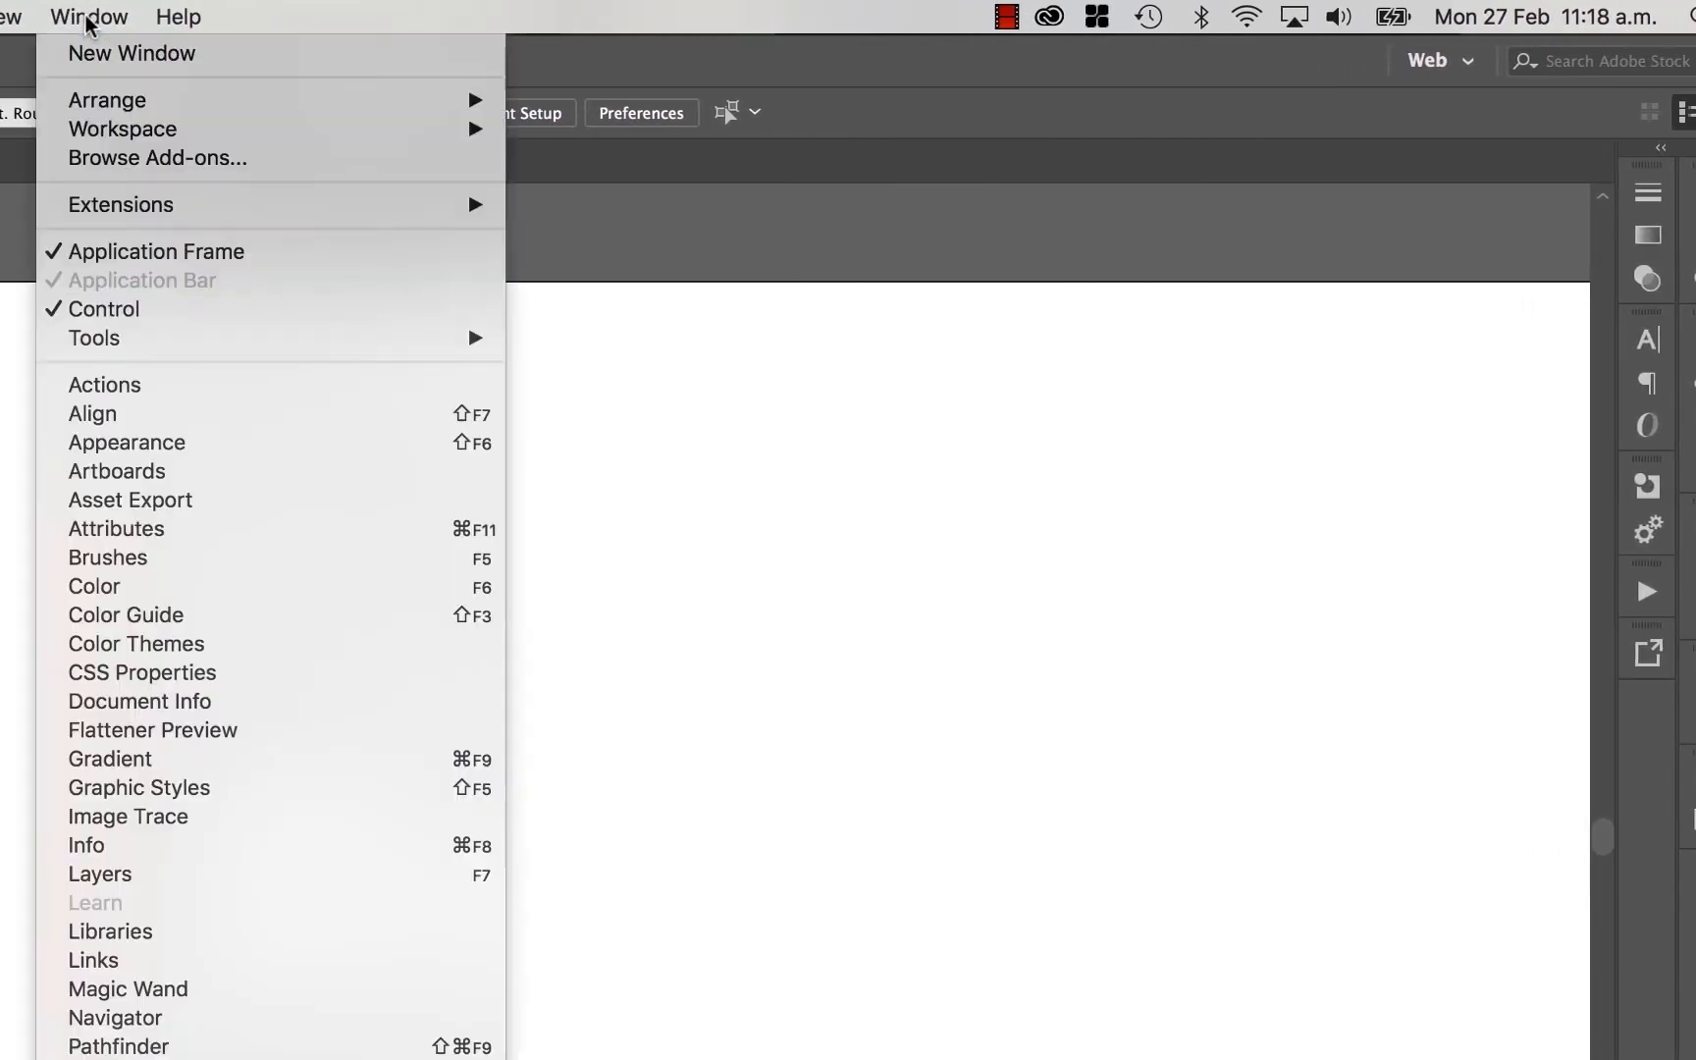
pyautogui.moveTo(122, 130)
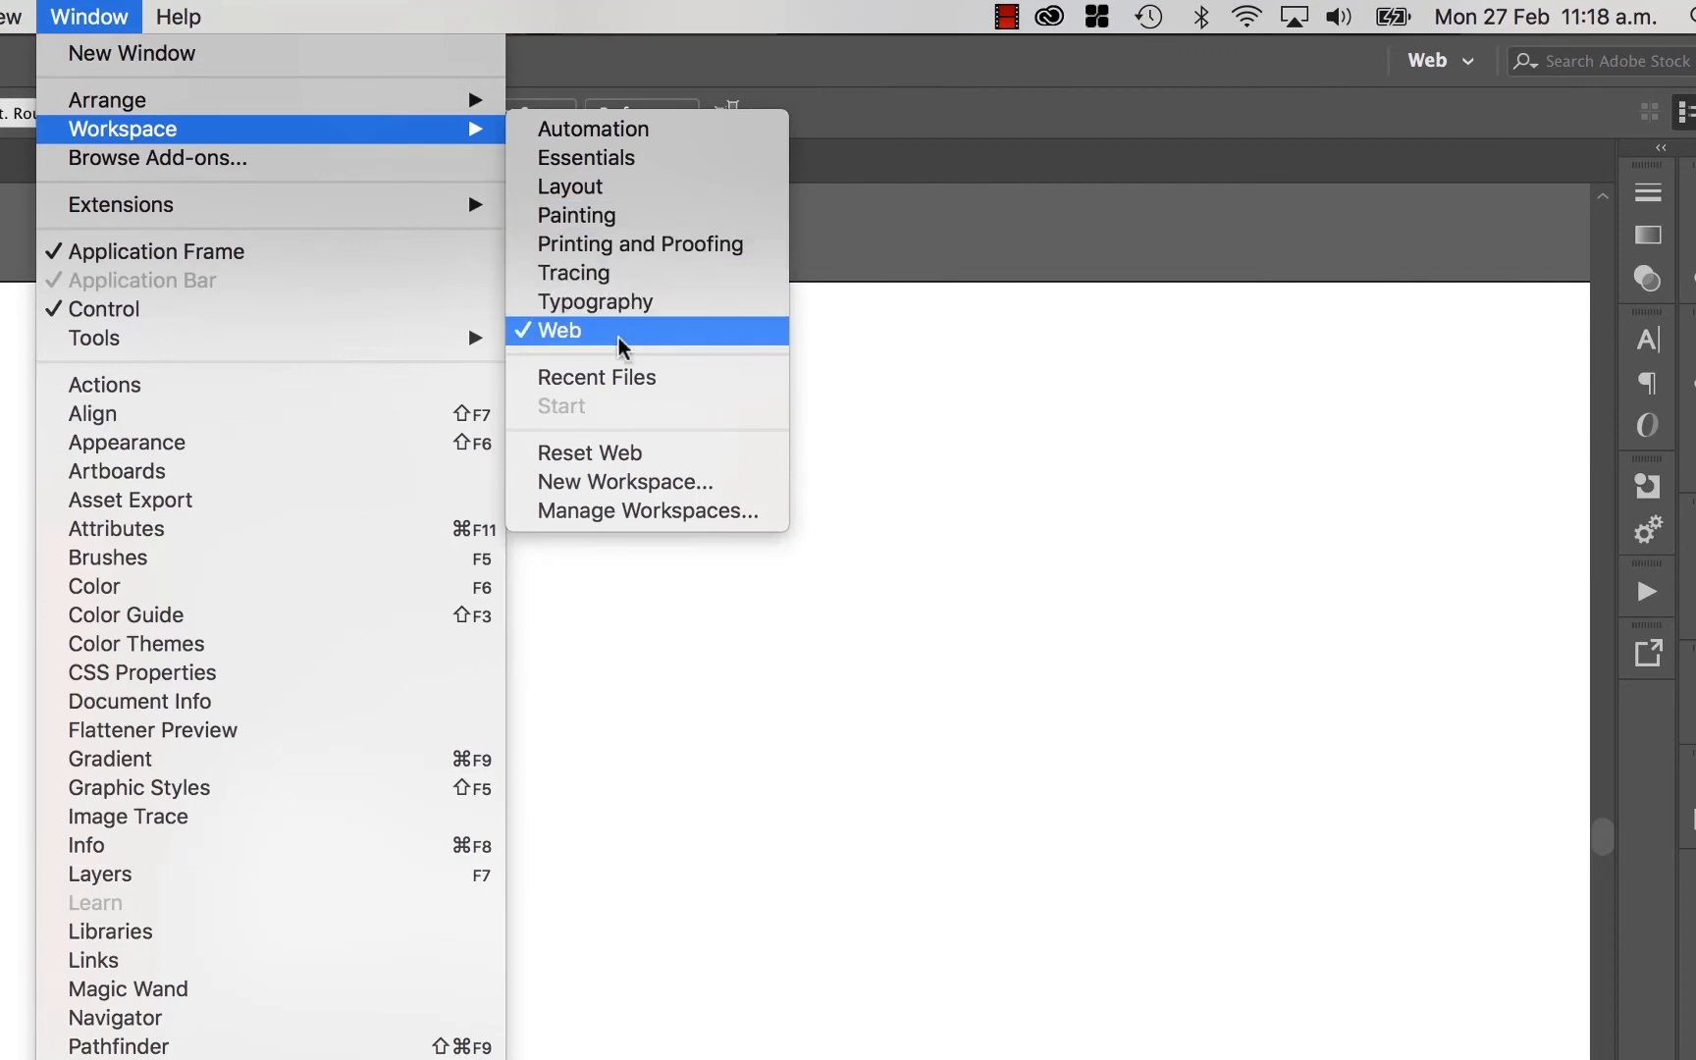
pyautogui.click(552, 330)
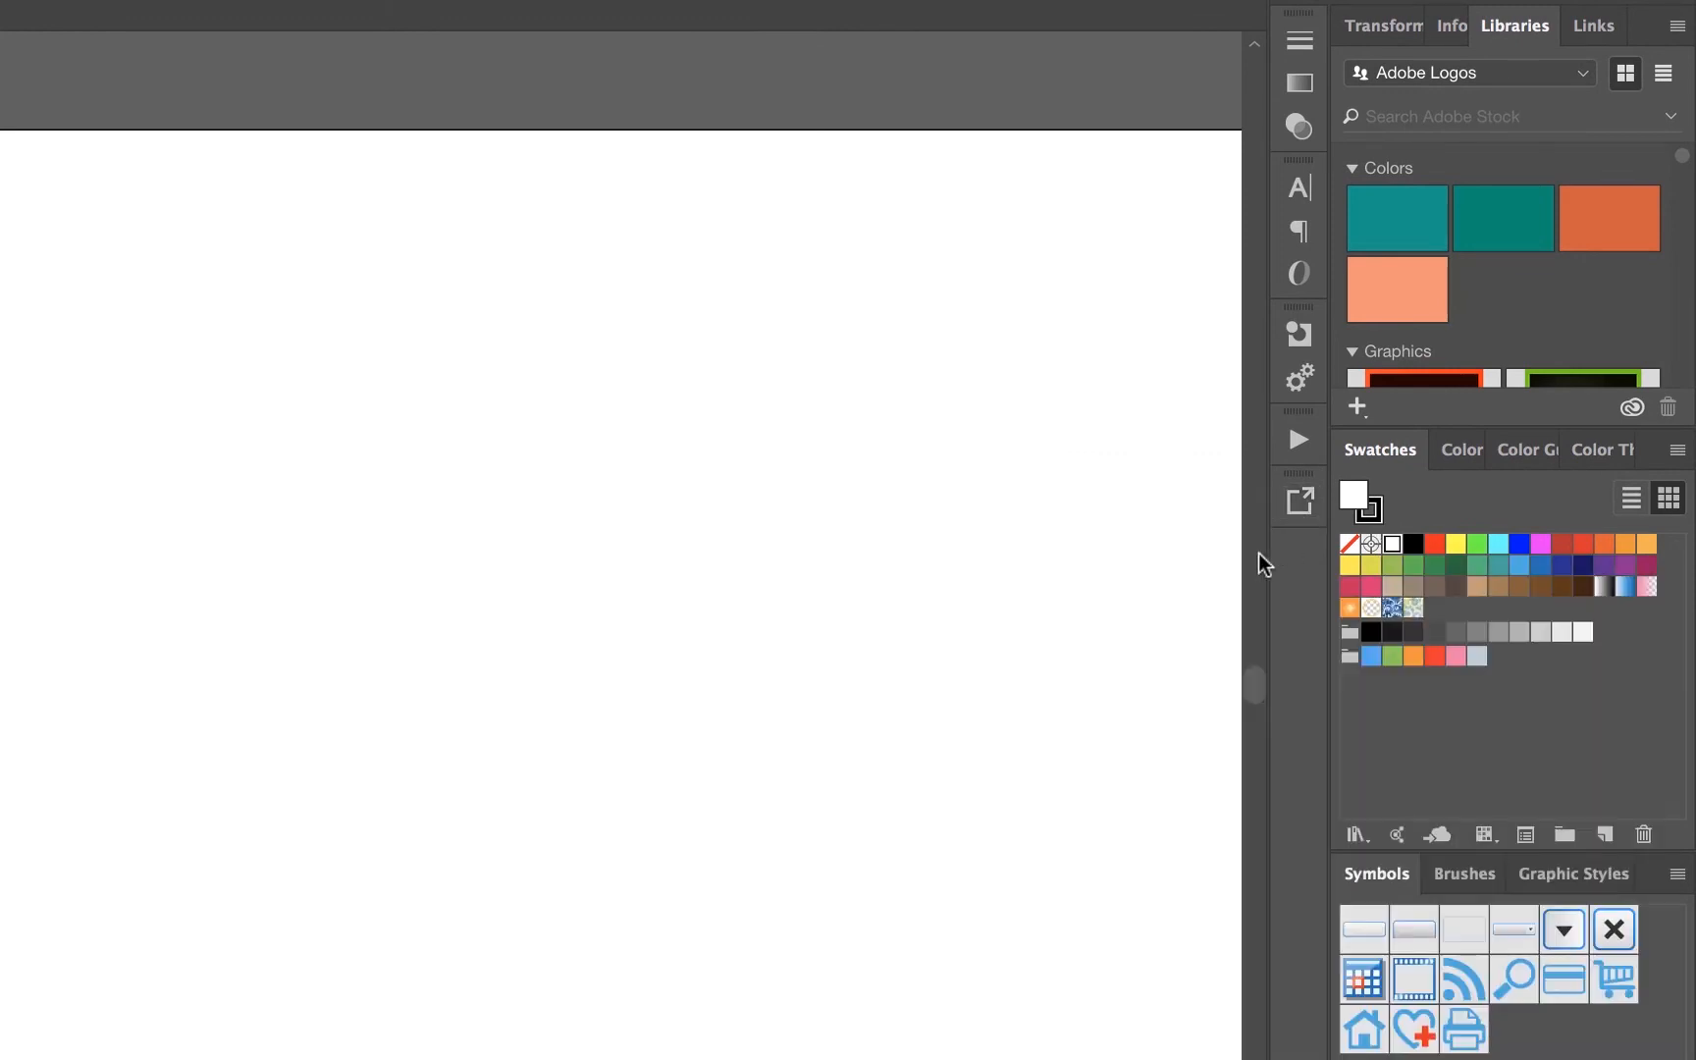
pyautogui.moveTo(1171, 400)
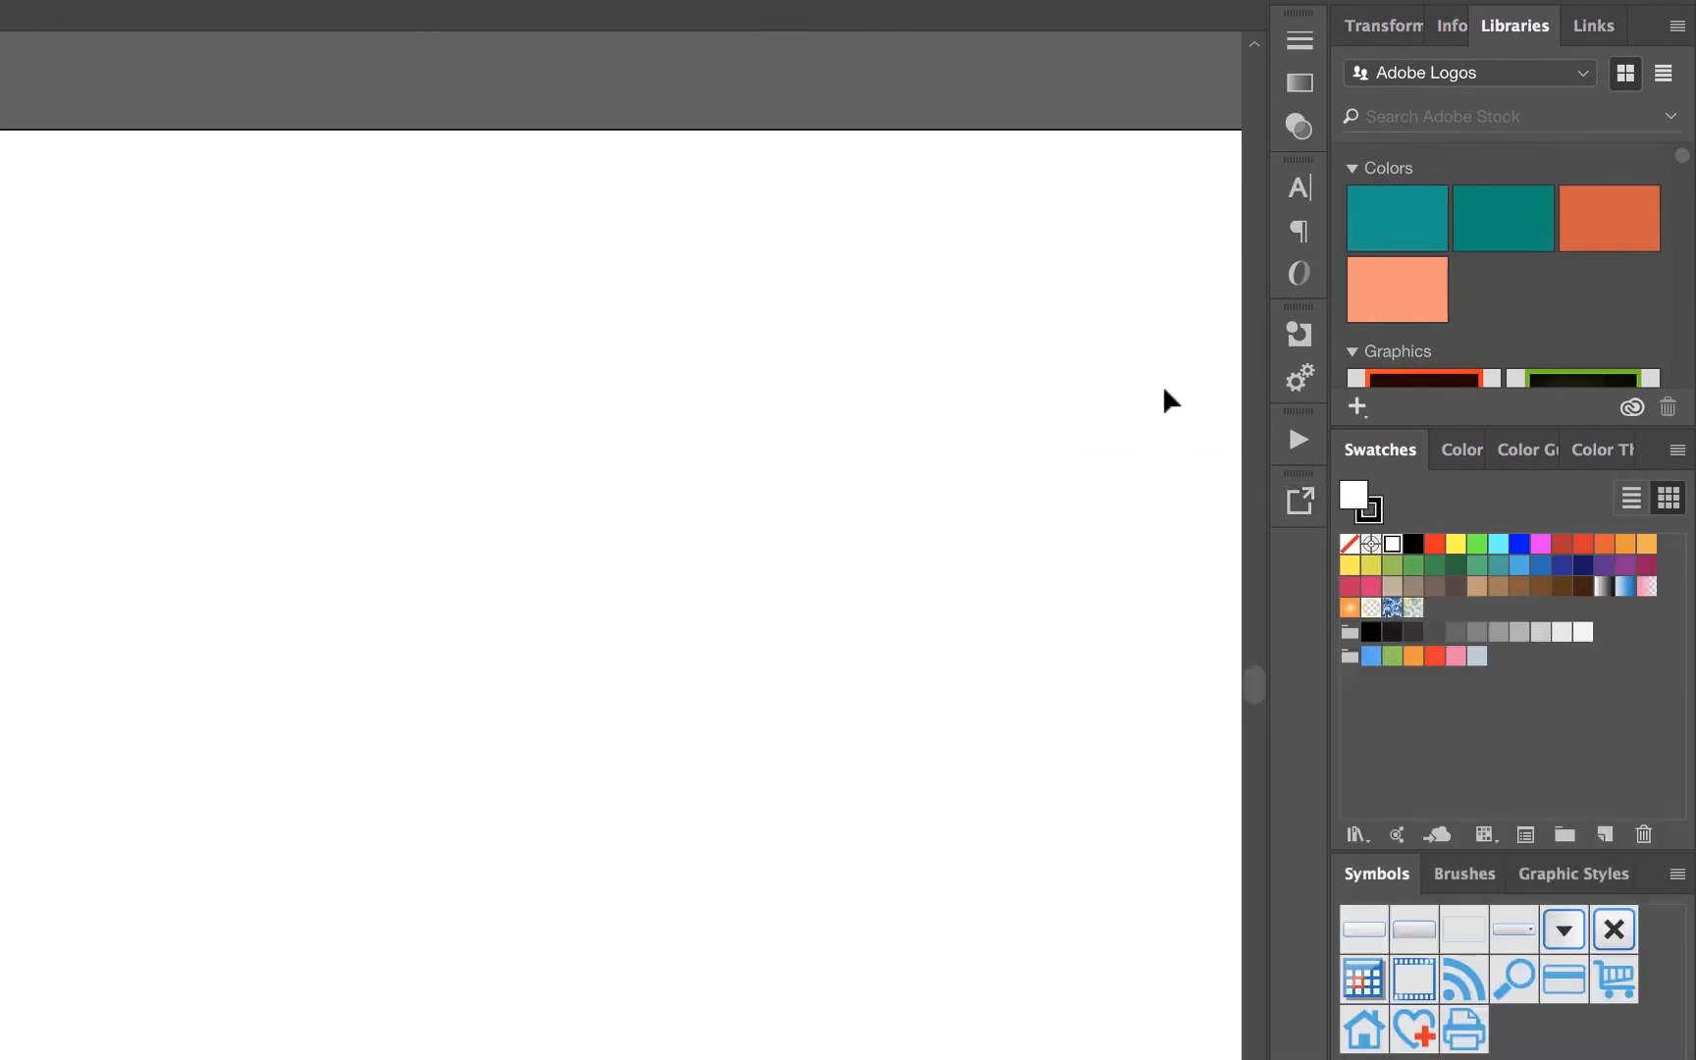